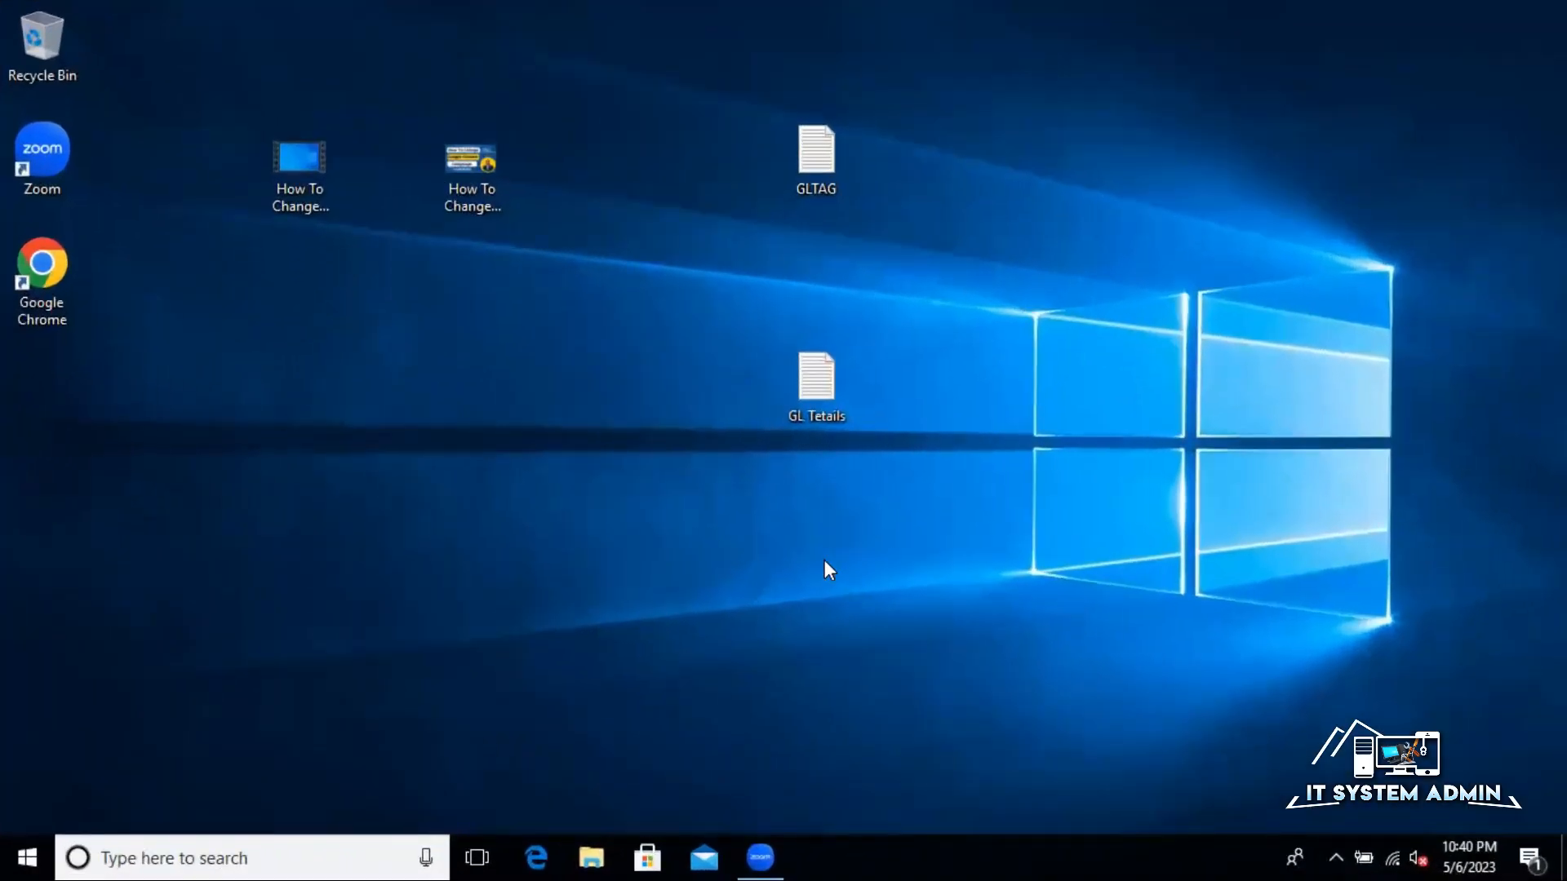
mouse_move(891, 575)
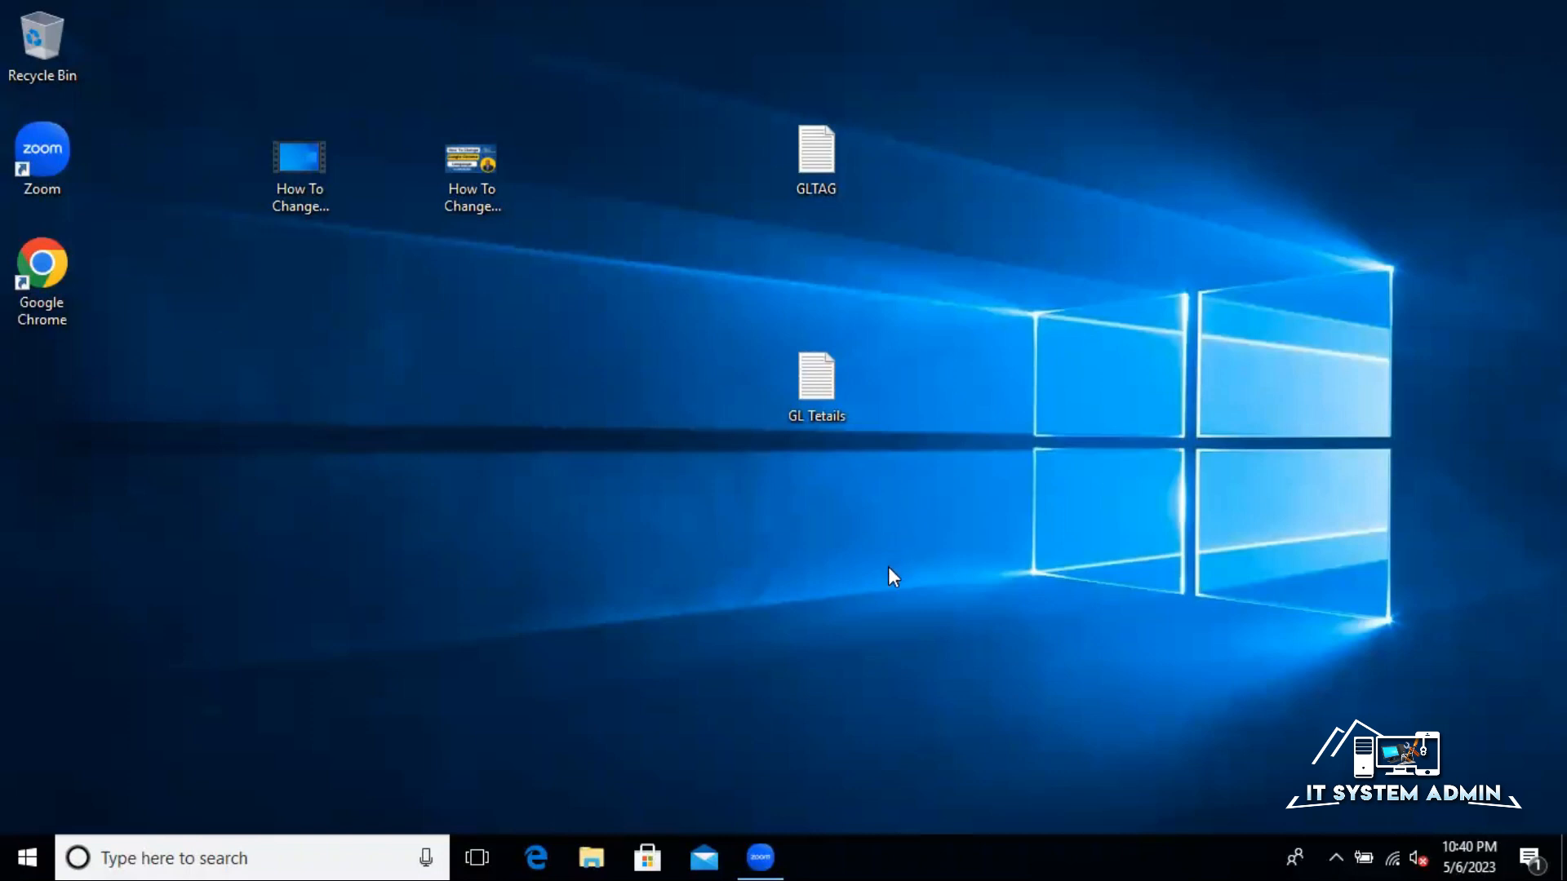
mouse_move(1001, 315)
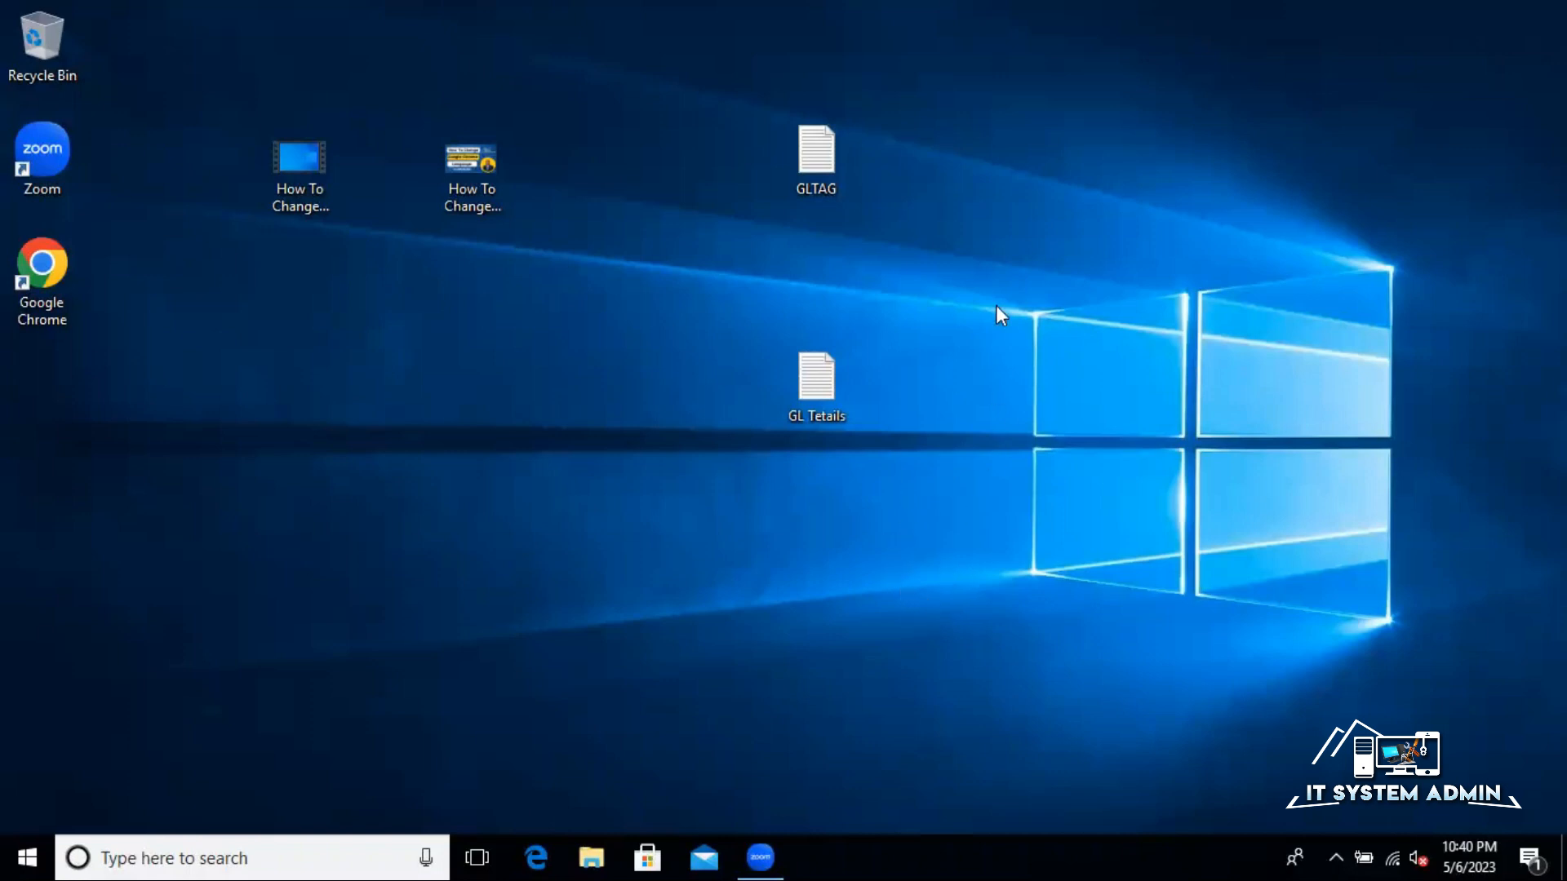
Auto-arrange the desktop icons into a left column and select the Google Chrome shortcut.
right_click(998, 315)
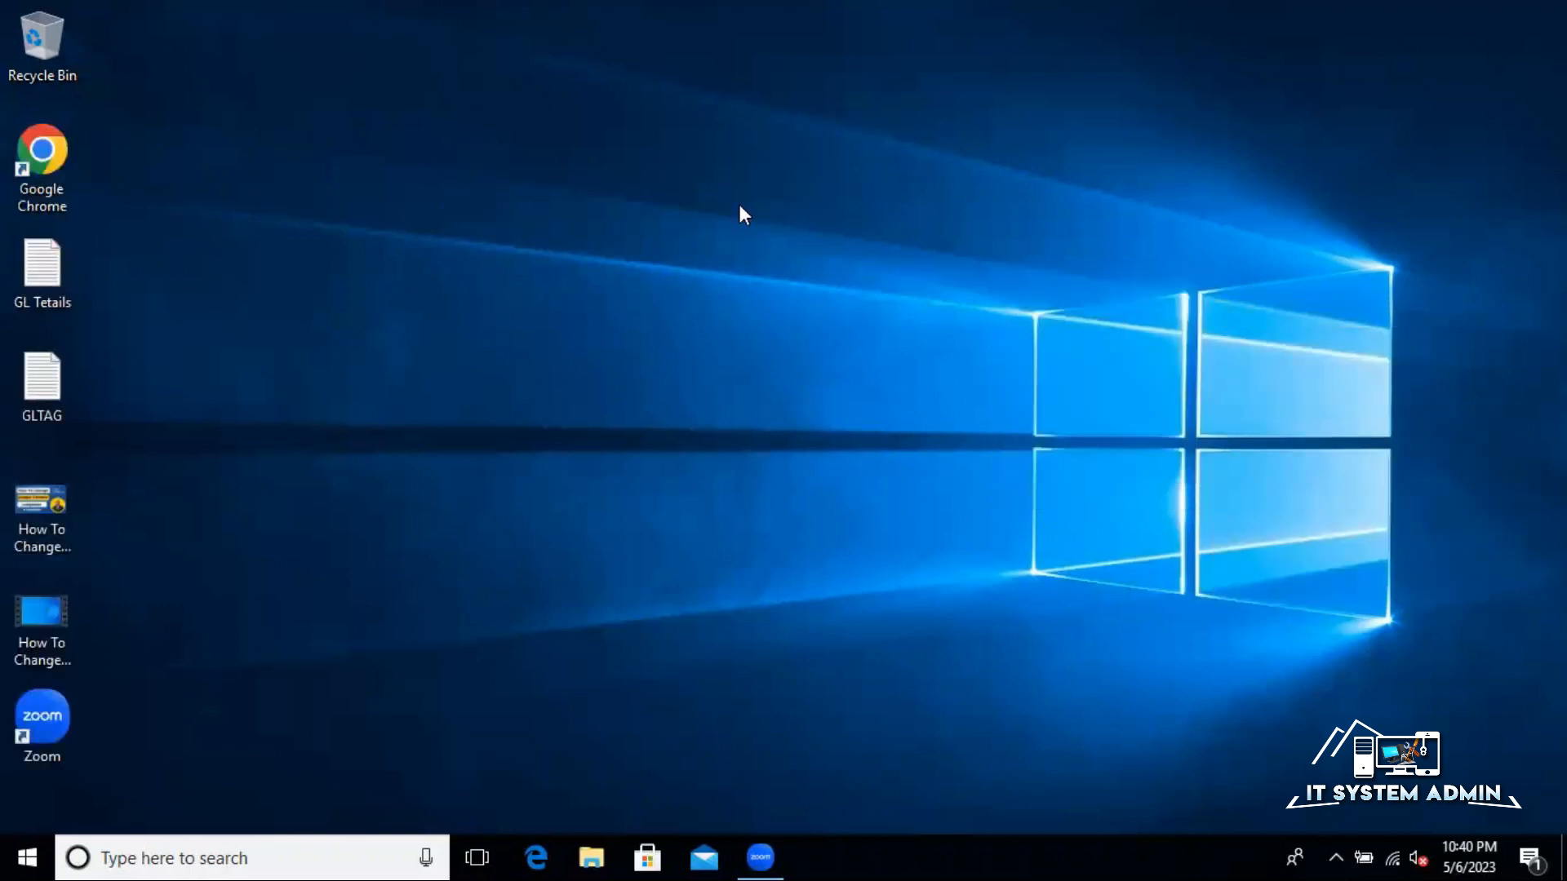
mouse_move(574, 350)
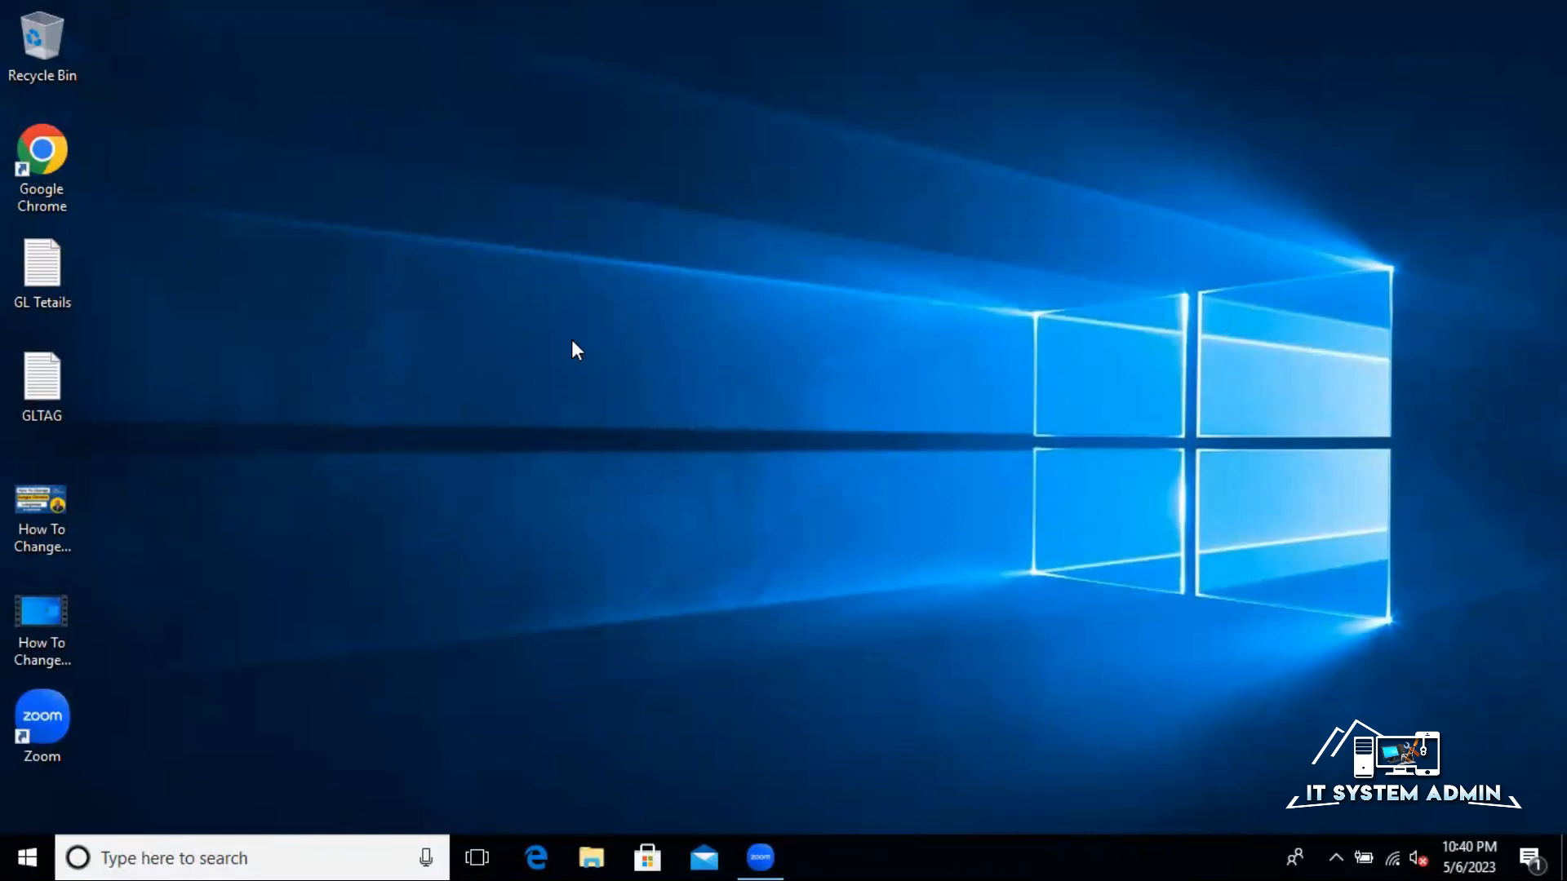
mouse_move(538, 402)
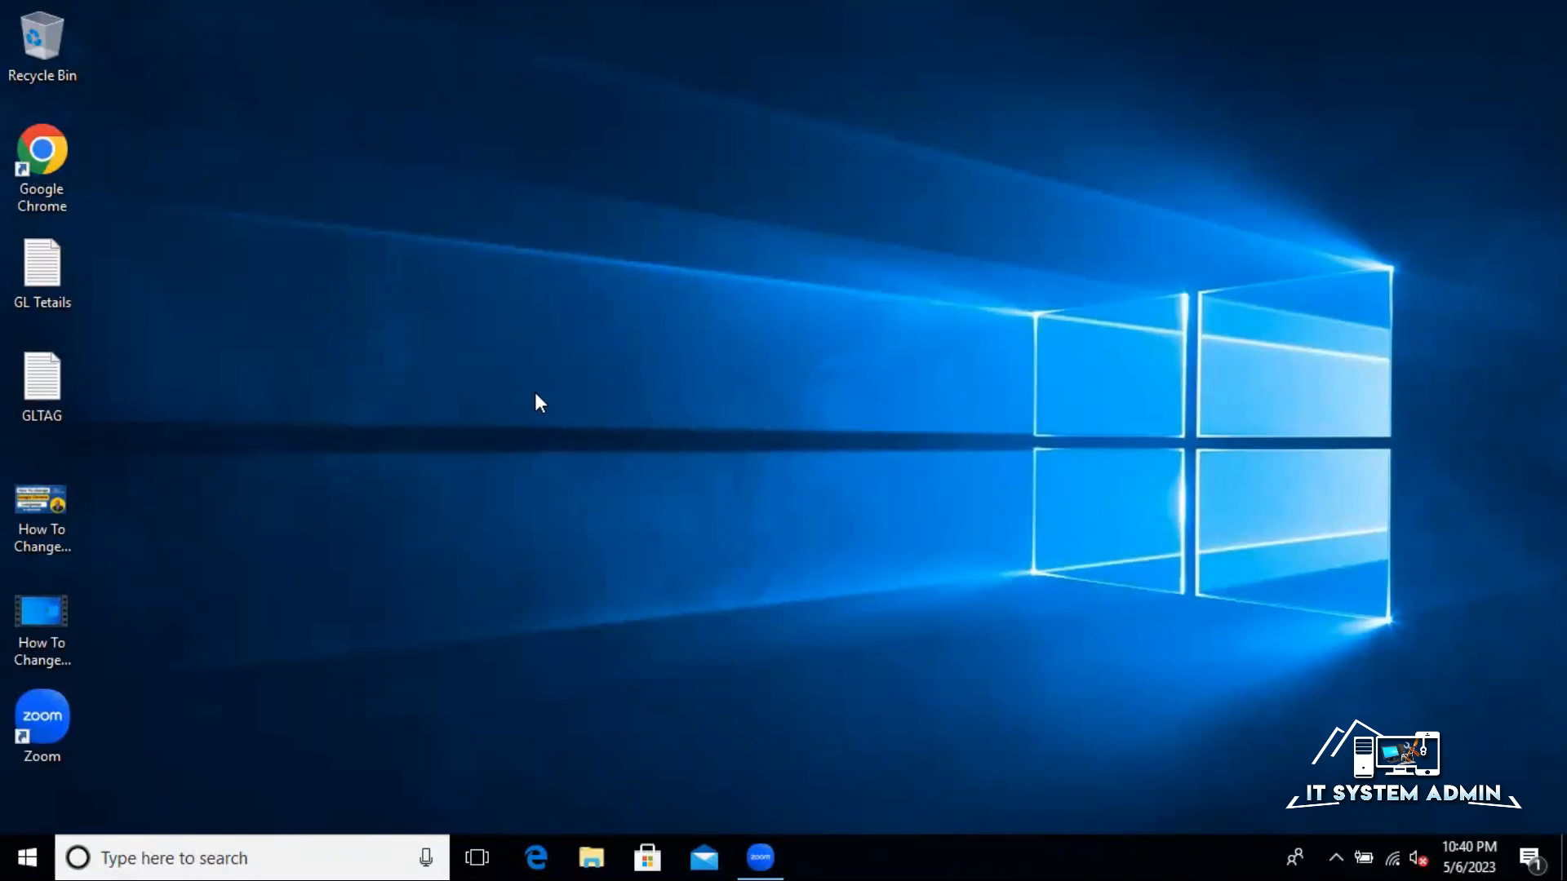
left_click(41, 169)
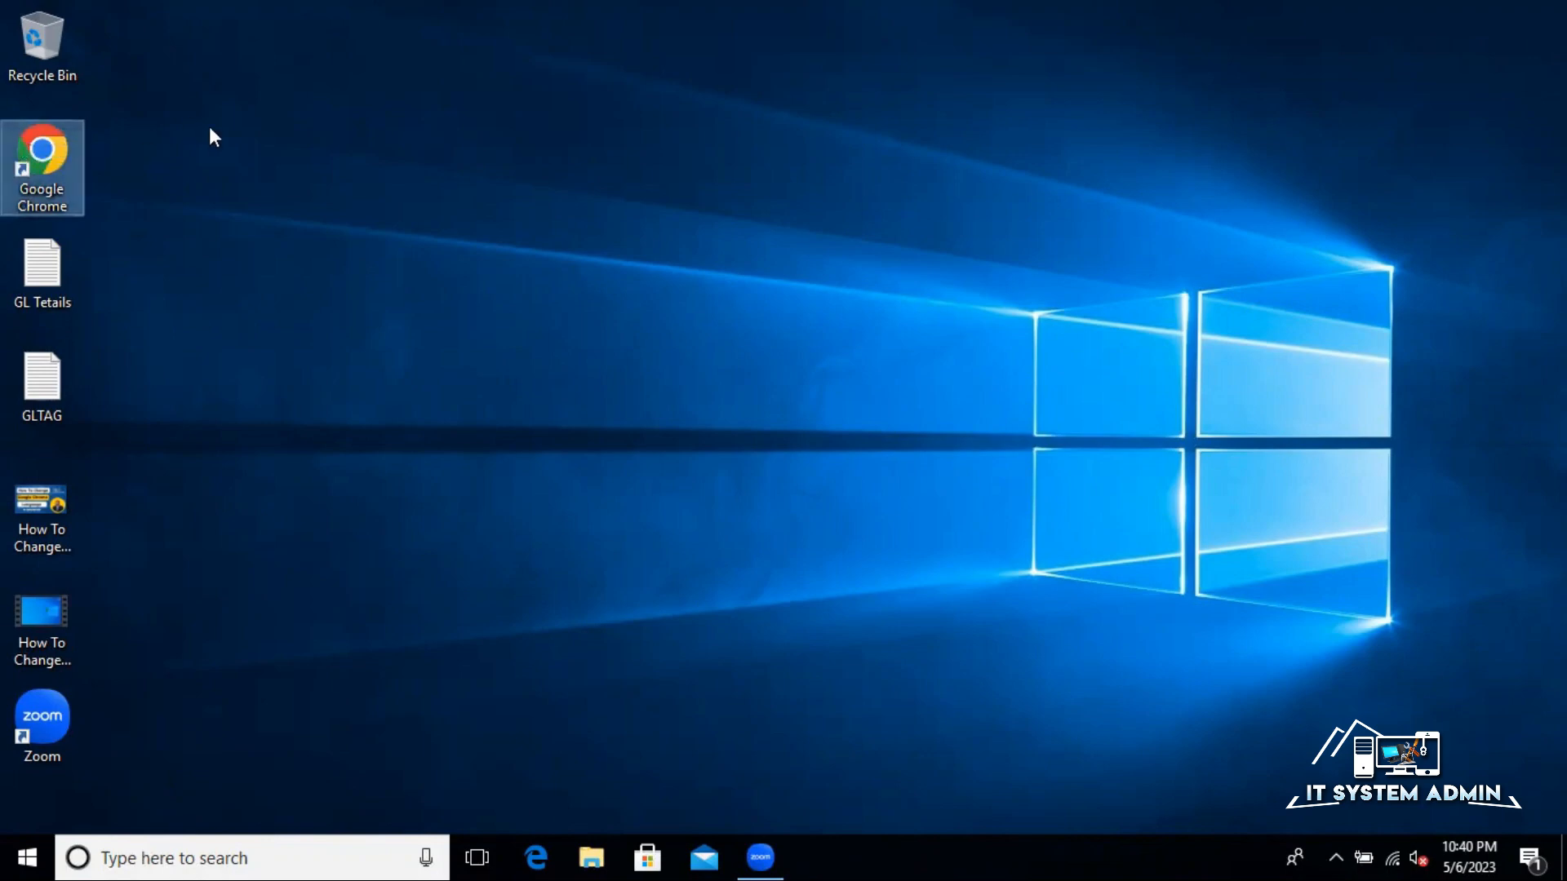
Launch Google Chrome from its desktop shortcut and go to Settings via the three-dot menu.
double_click(42, 166)
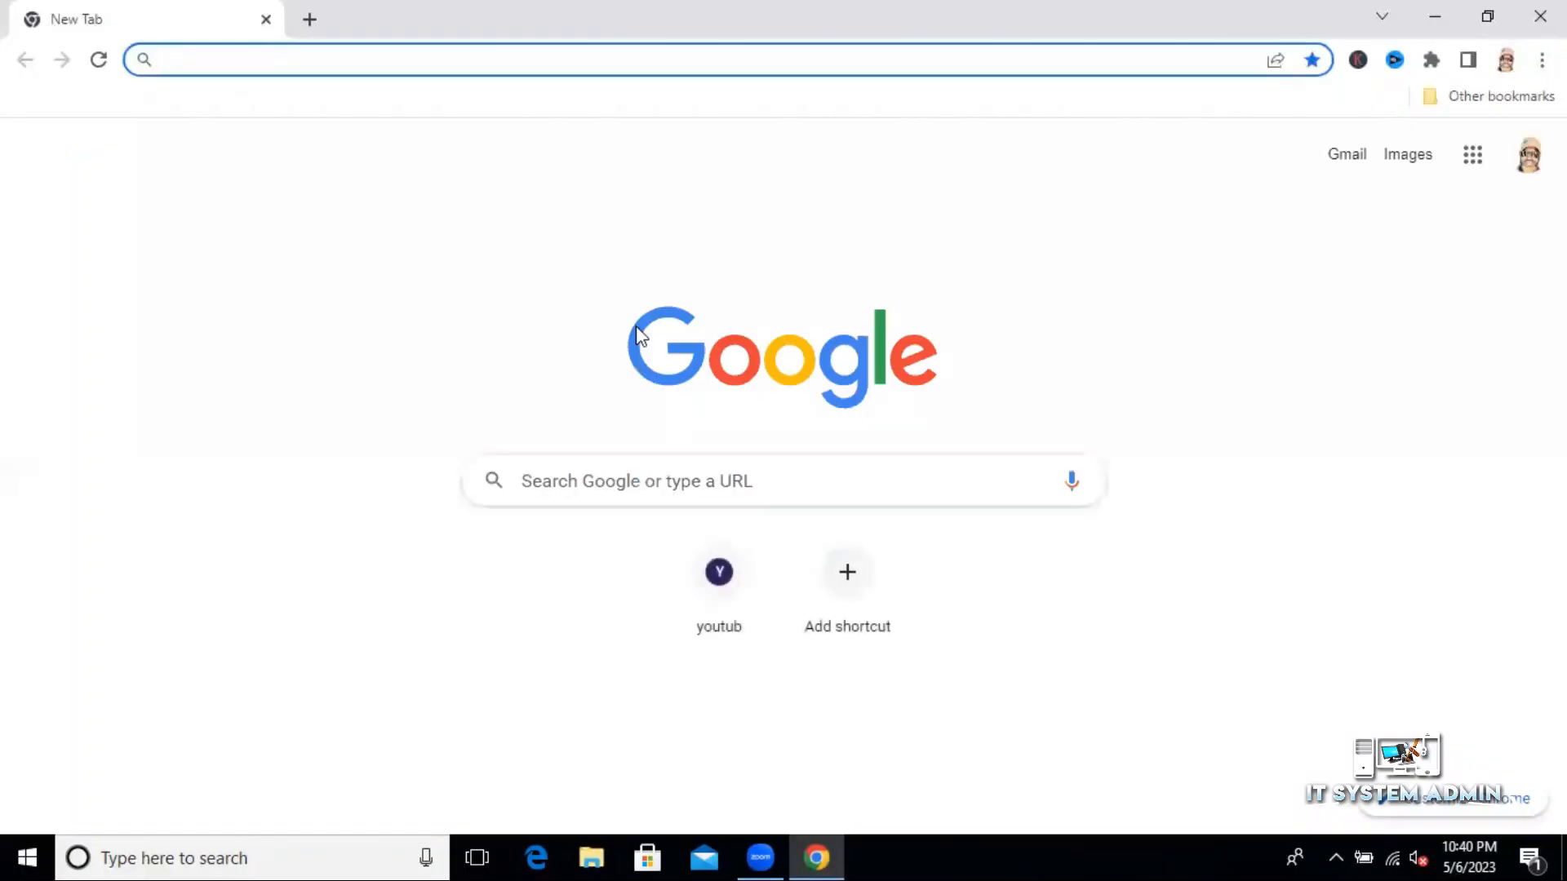
mouse_move(1046, 360)
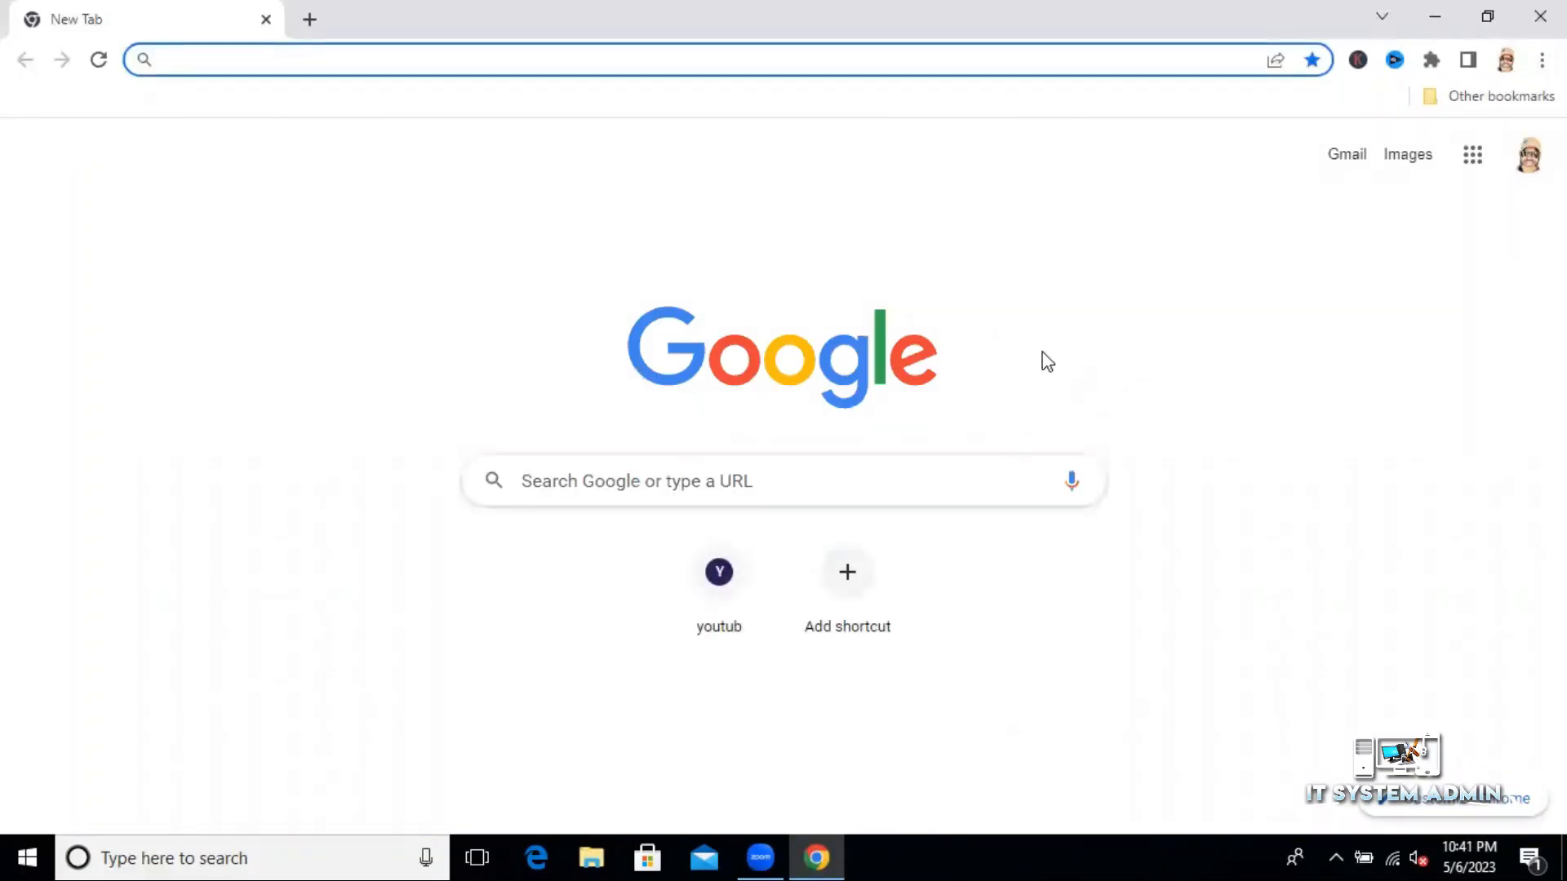
mouse_move(1541, 61)
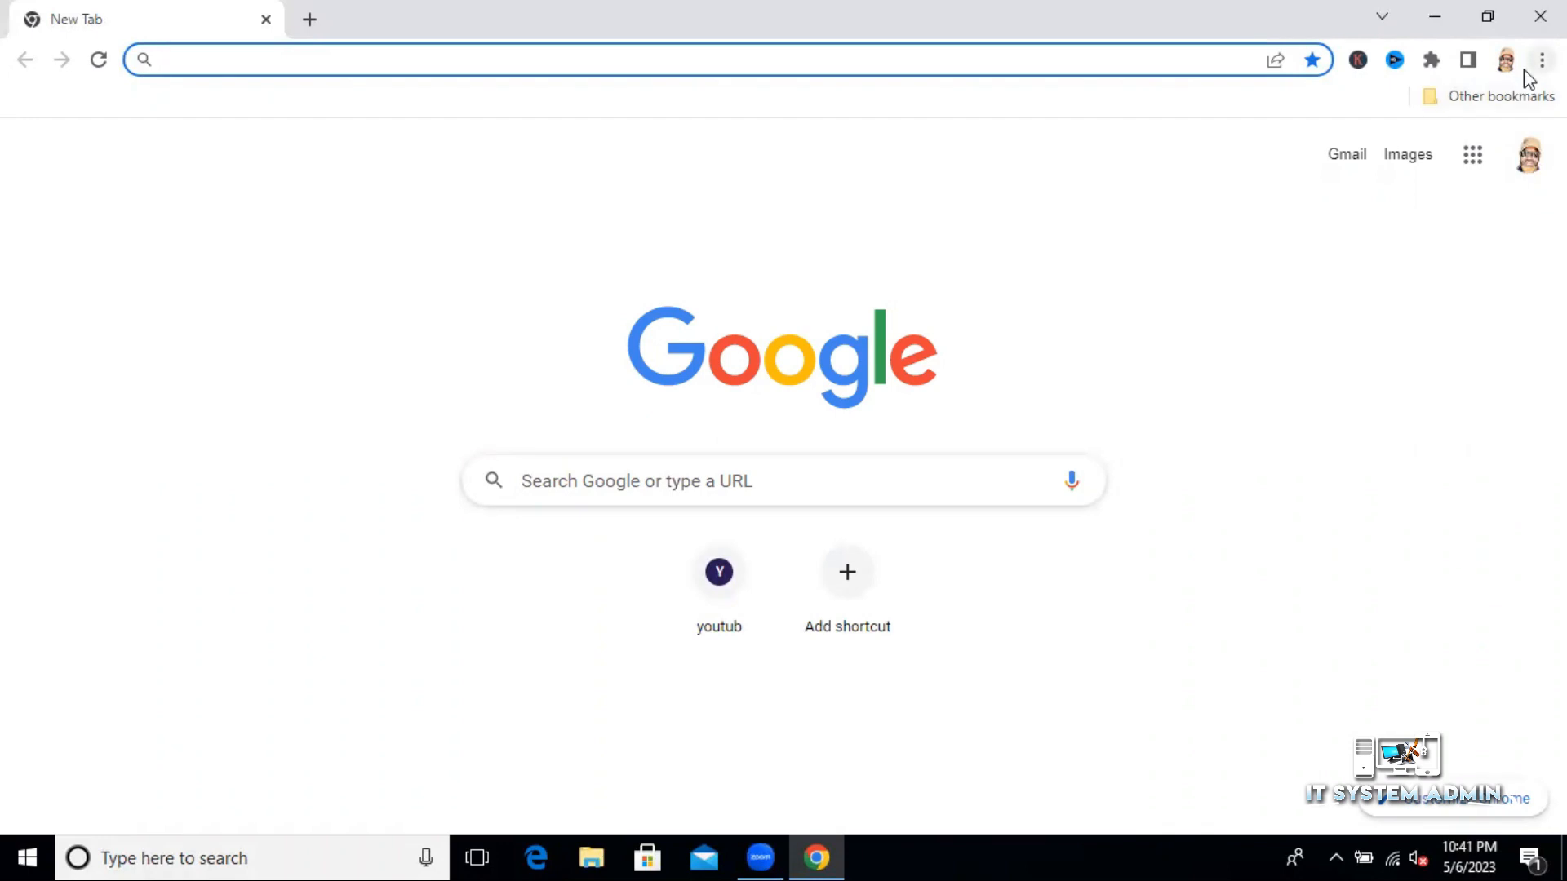
left_click(1541, 59)
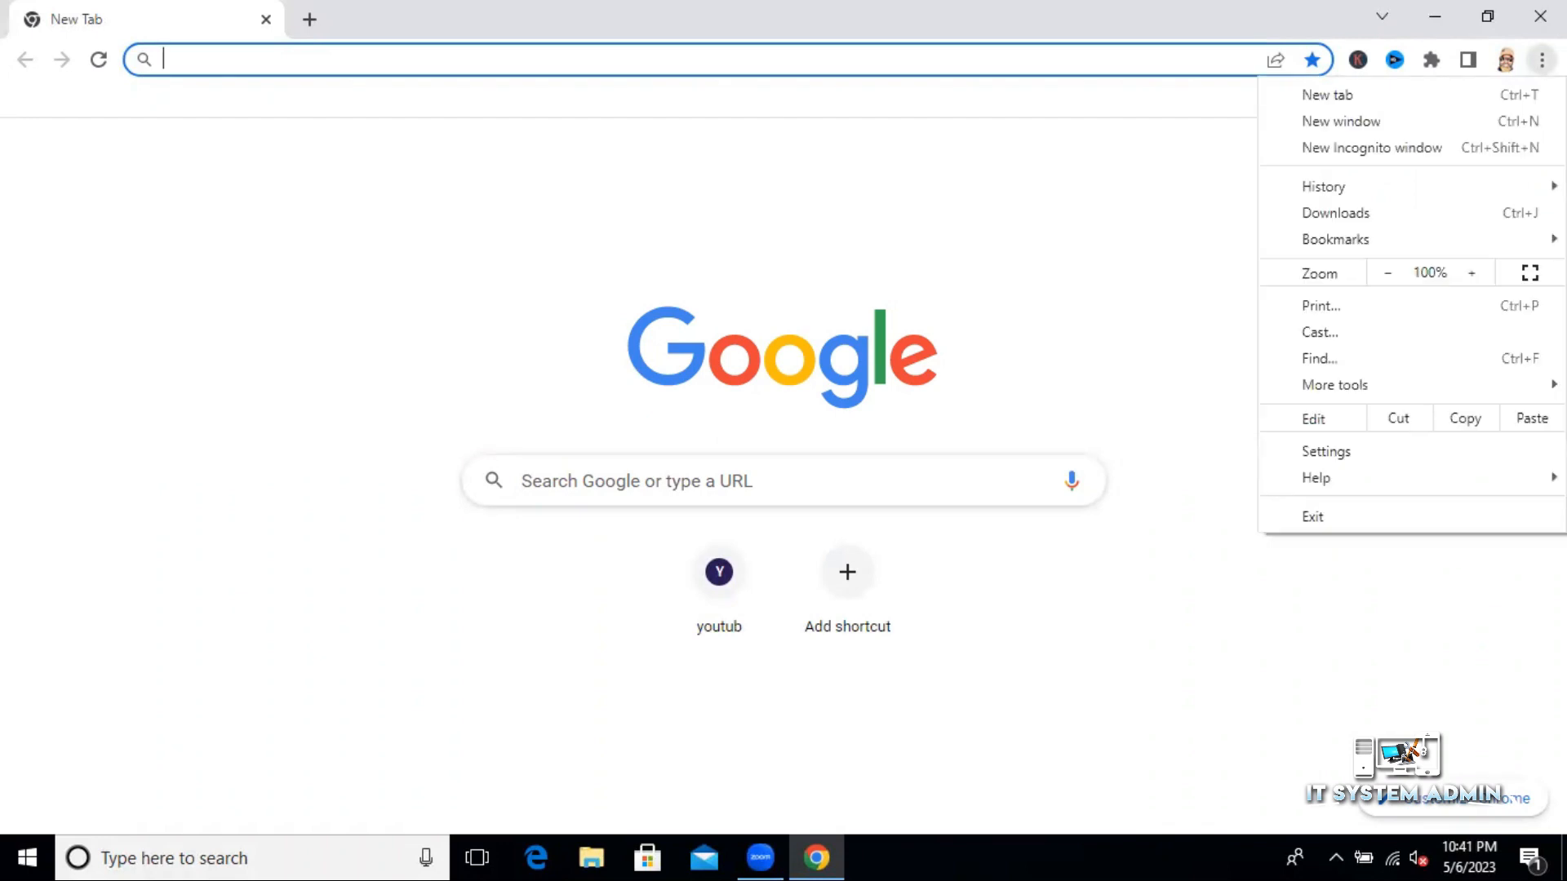
mouse_move(1326, 451)
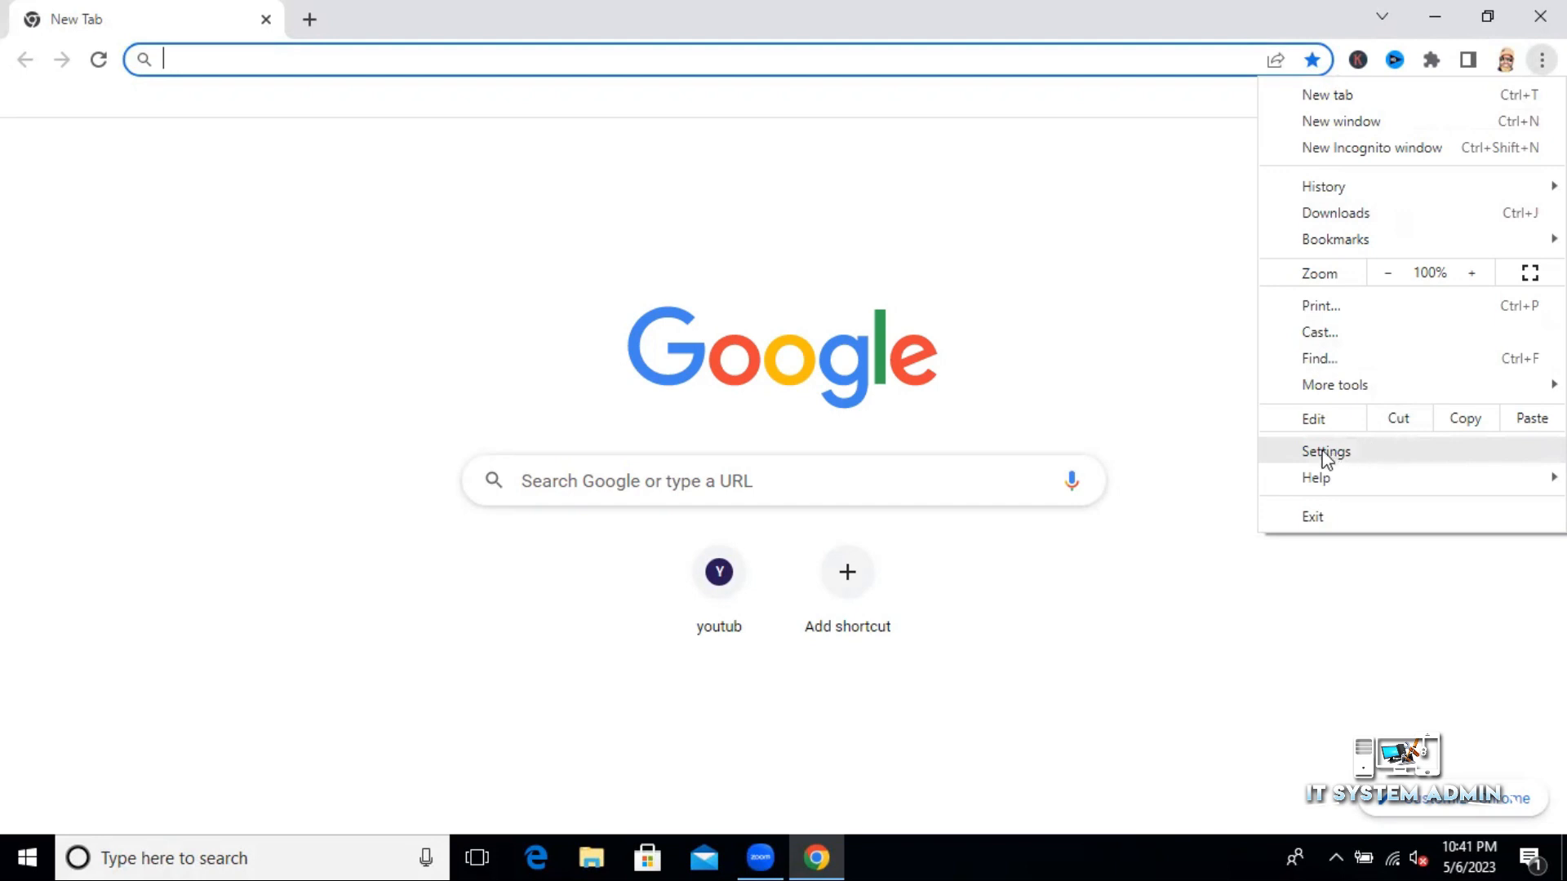
mouse_move(1382, 456)
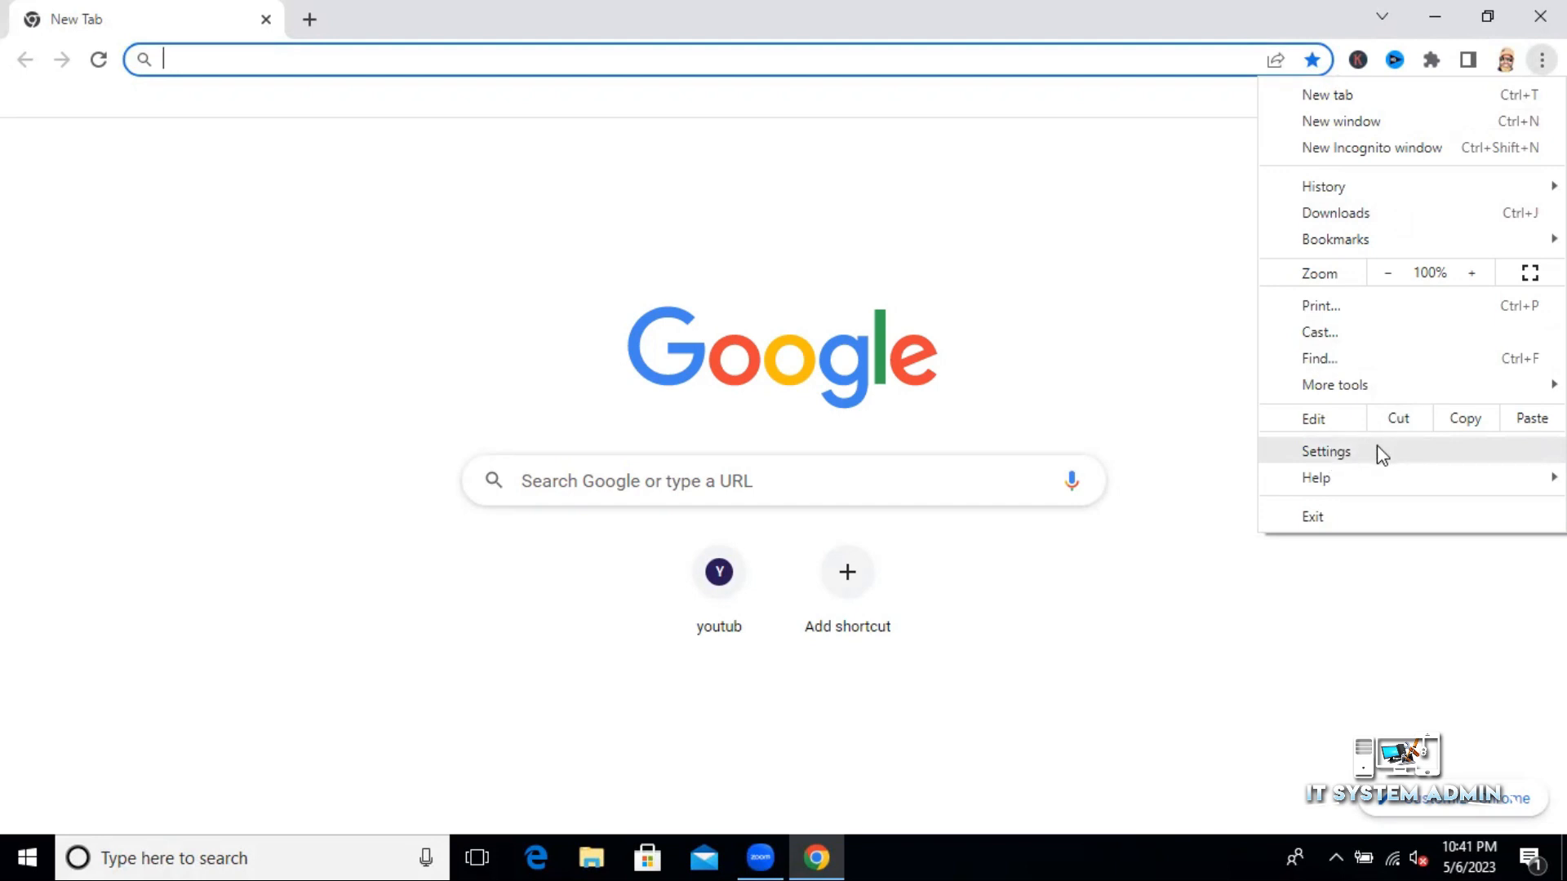
left_click(1326, 451)
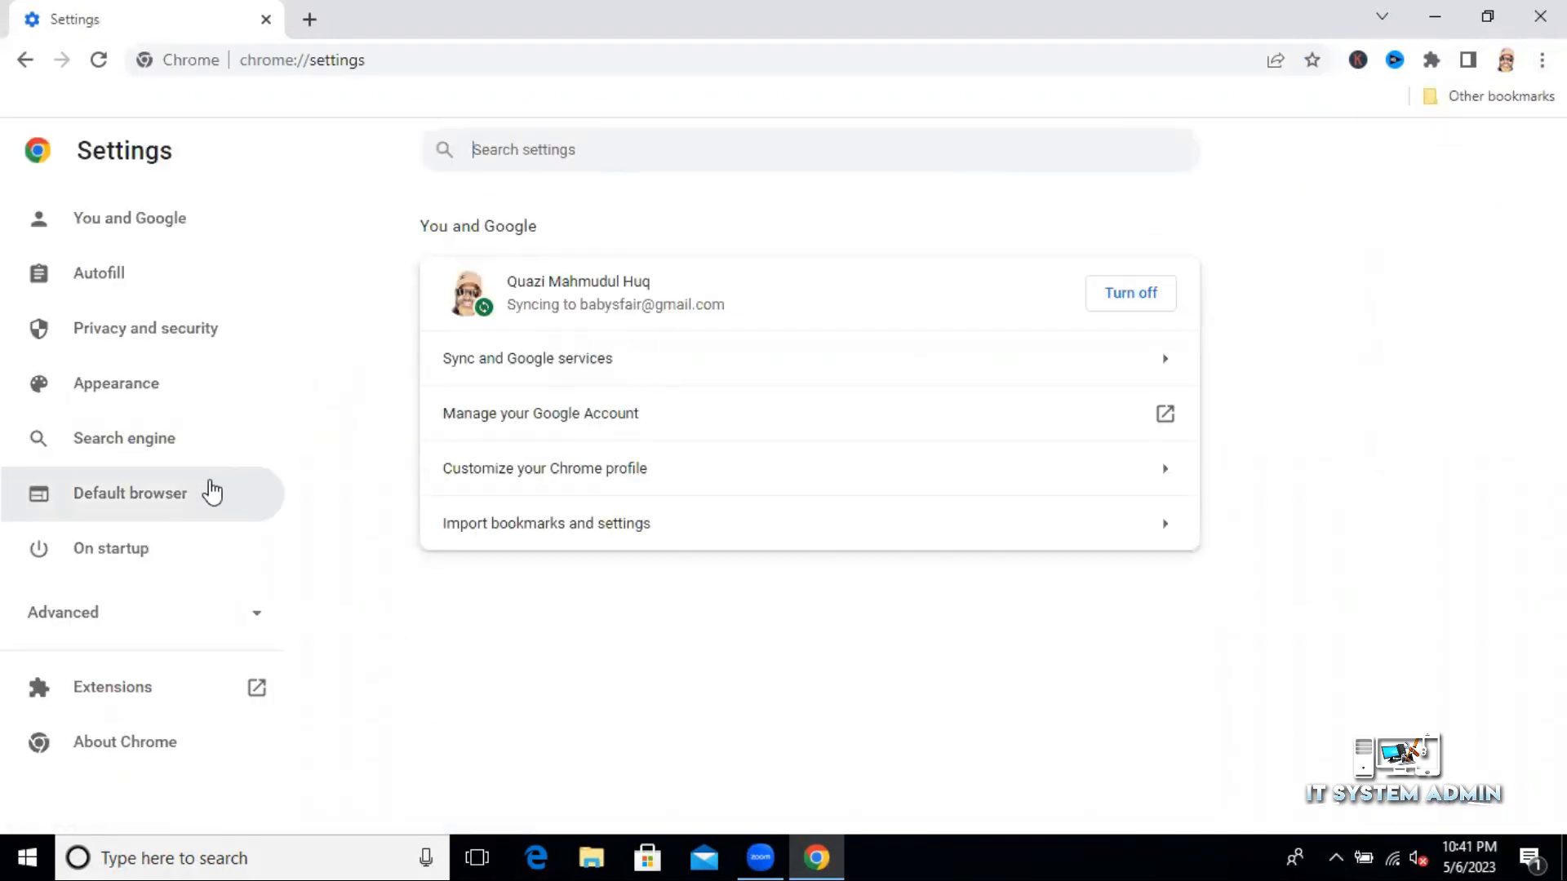
On Chrome's Default browser settings page, choose Make default.
left_click(130, 493)
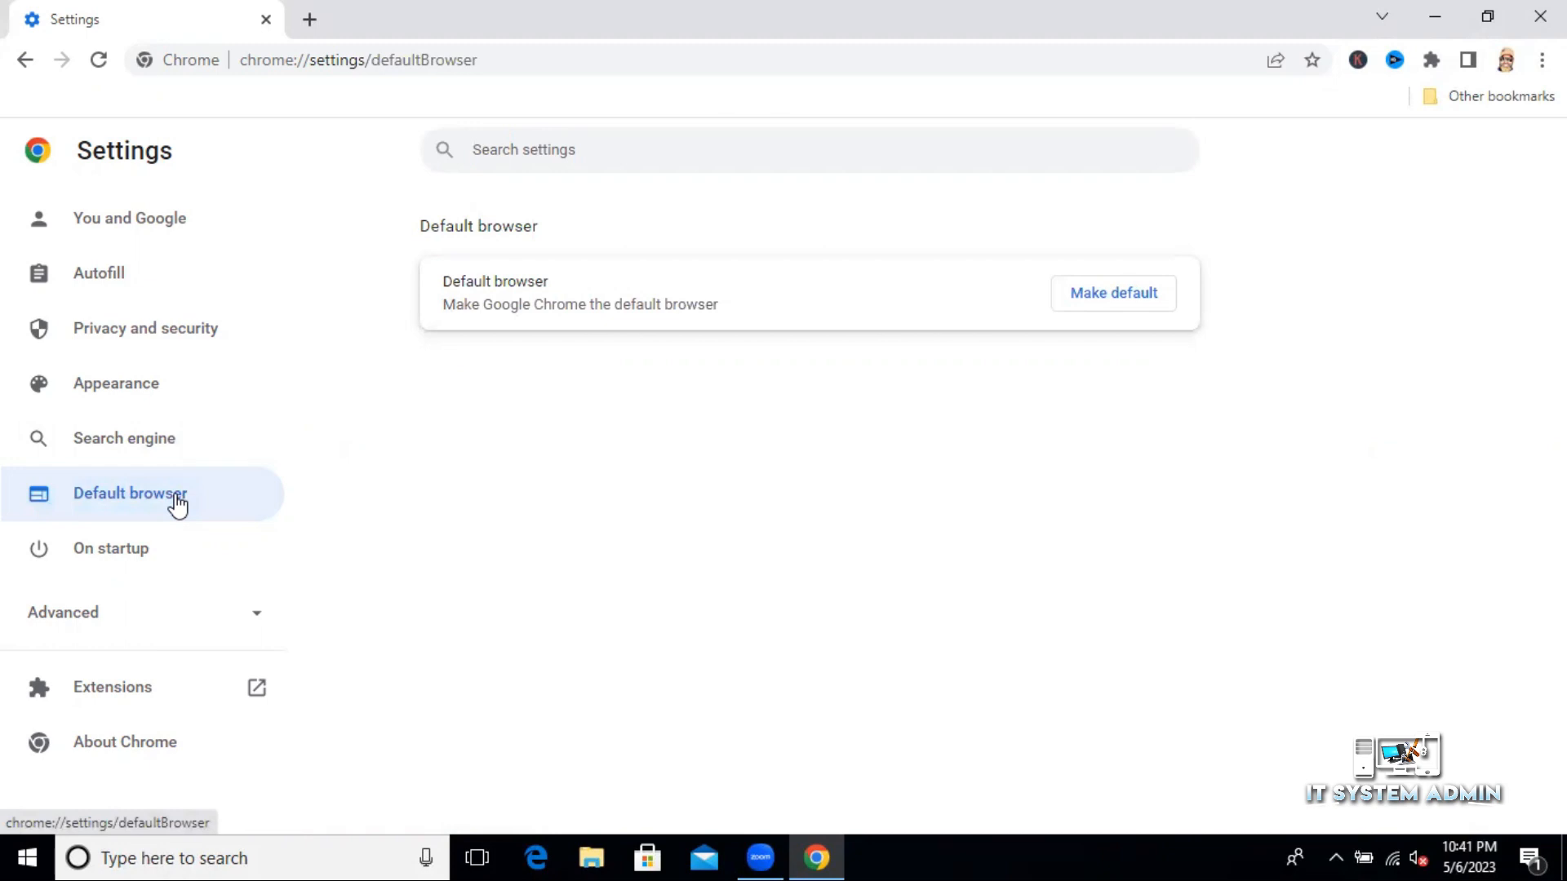
mouse_move(1113, 340)
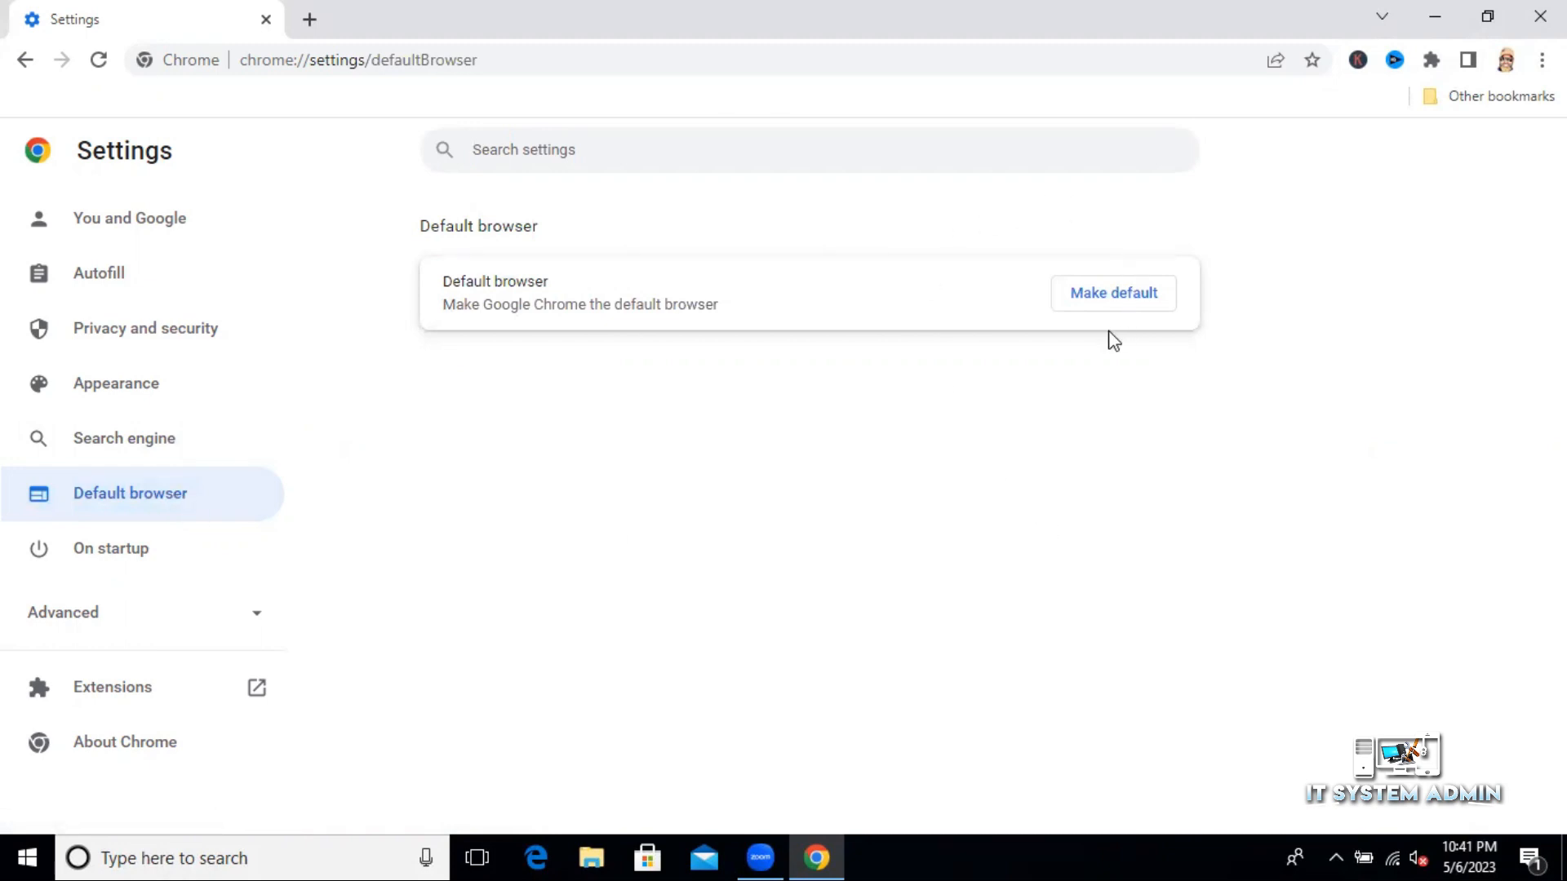
mouse_move(1124, 330)
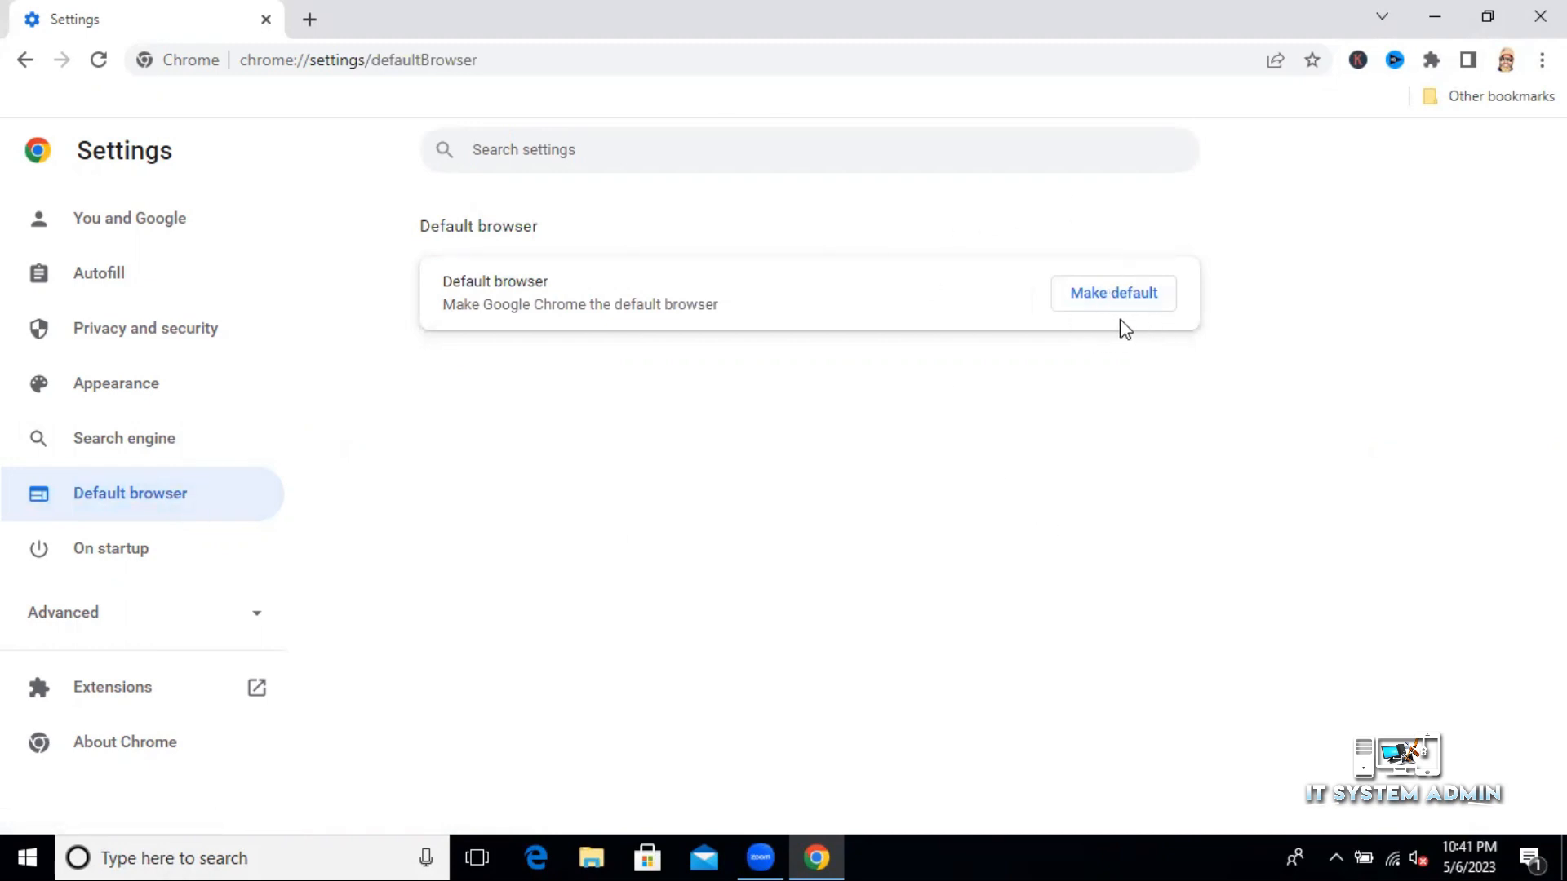
mouse_move(1124, 299)
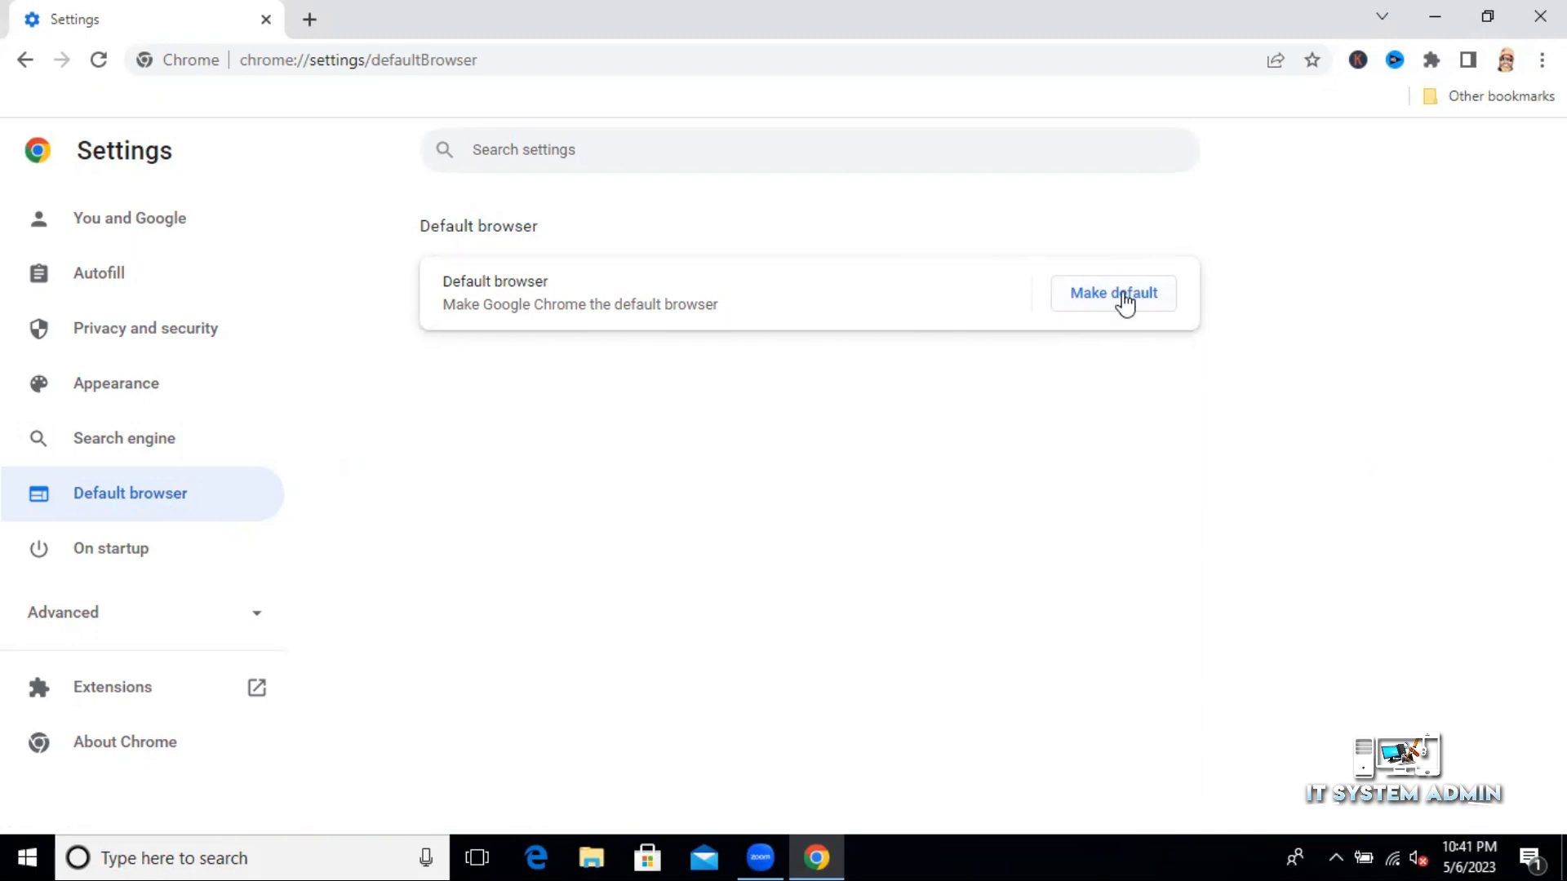
left_click(1112, 293)
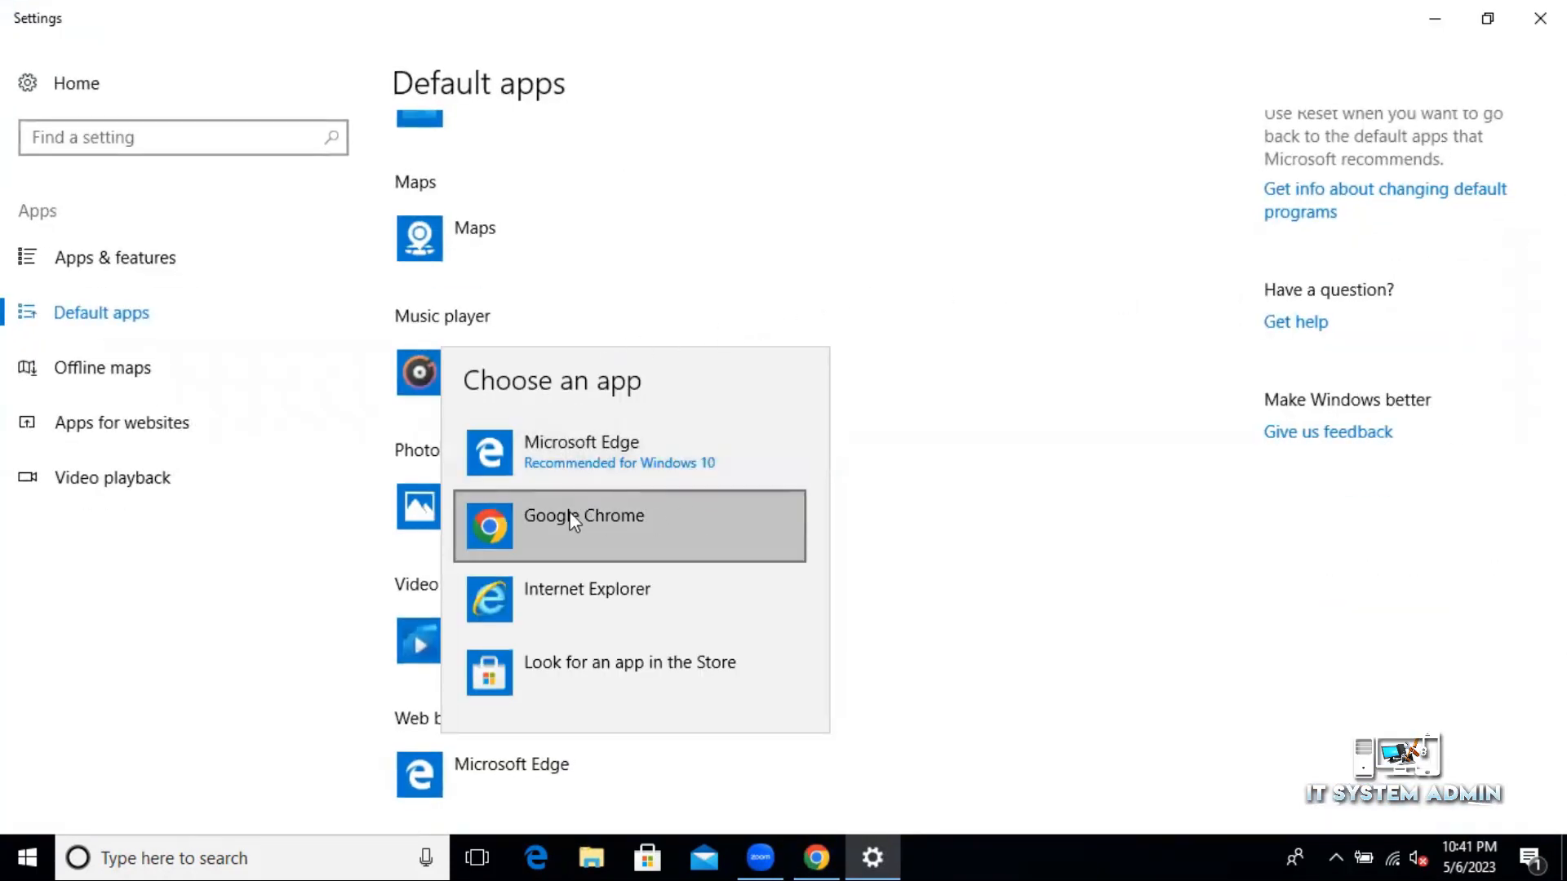
mouse_move(703, 517)
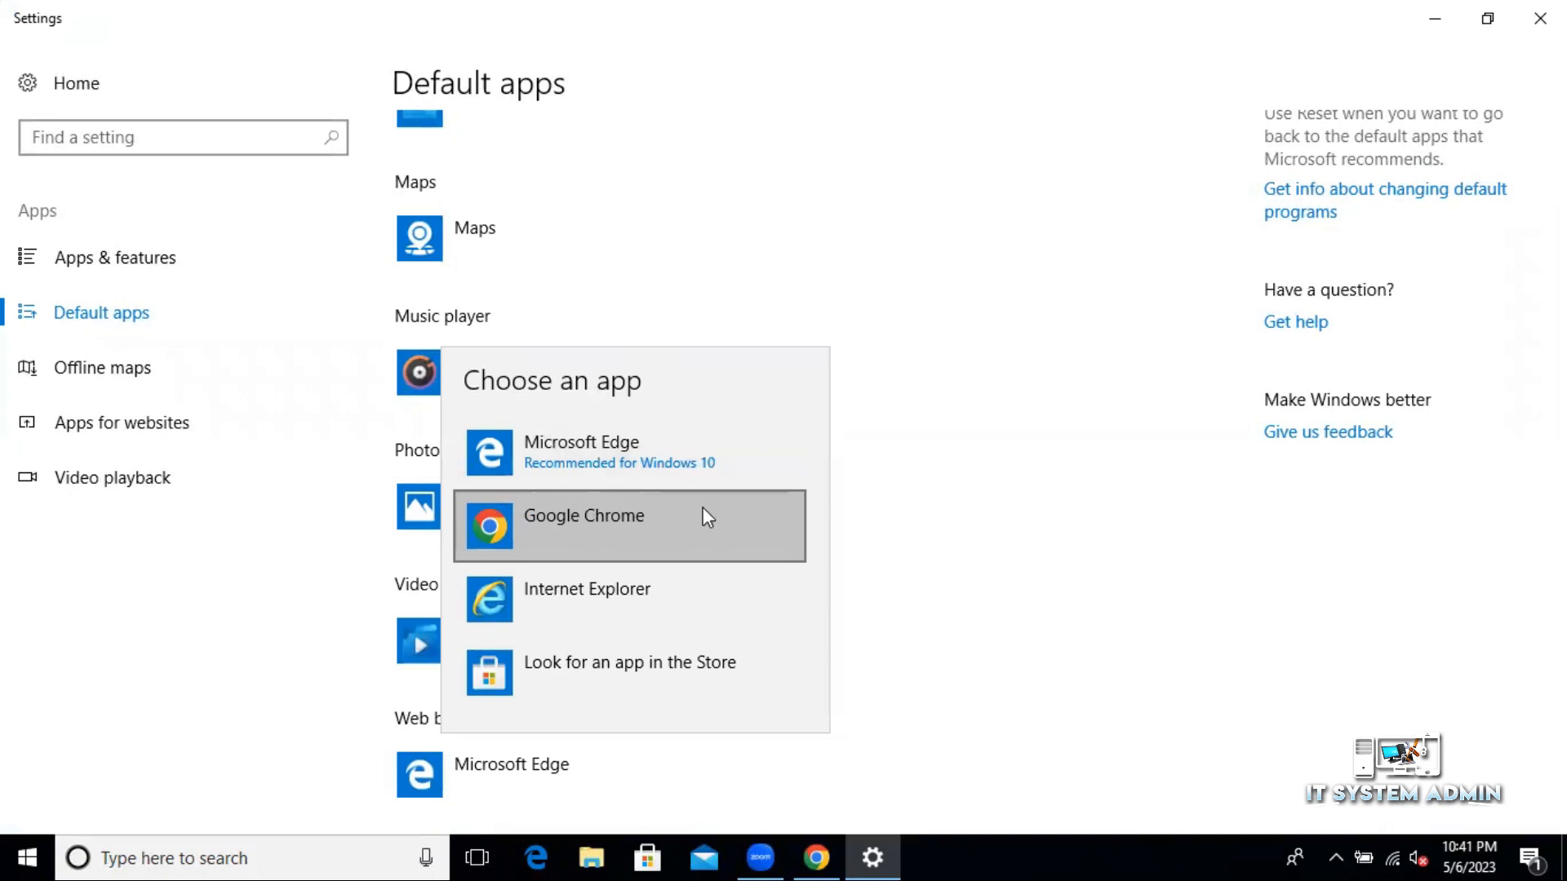
mouse_move(733, 516)
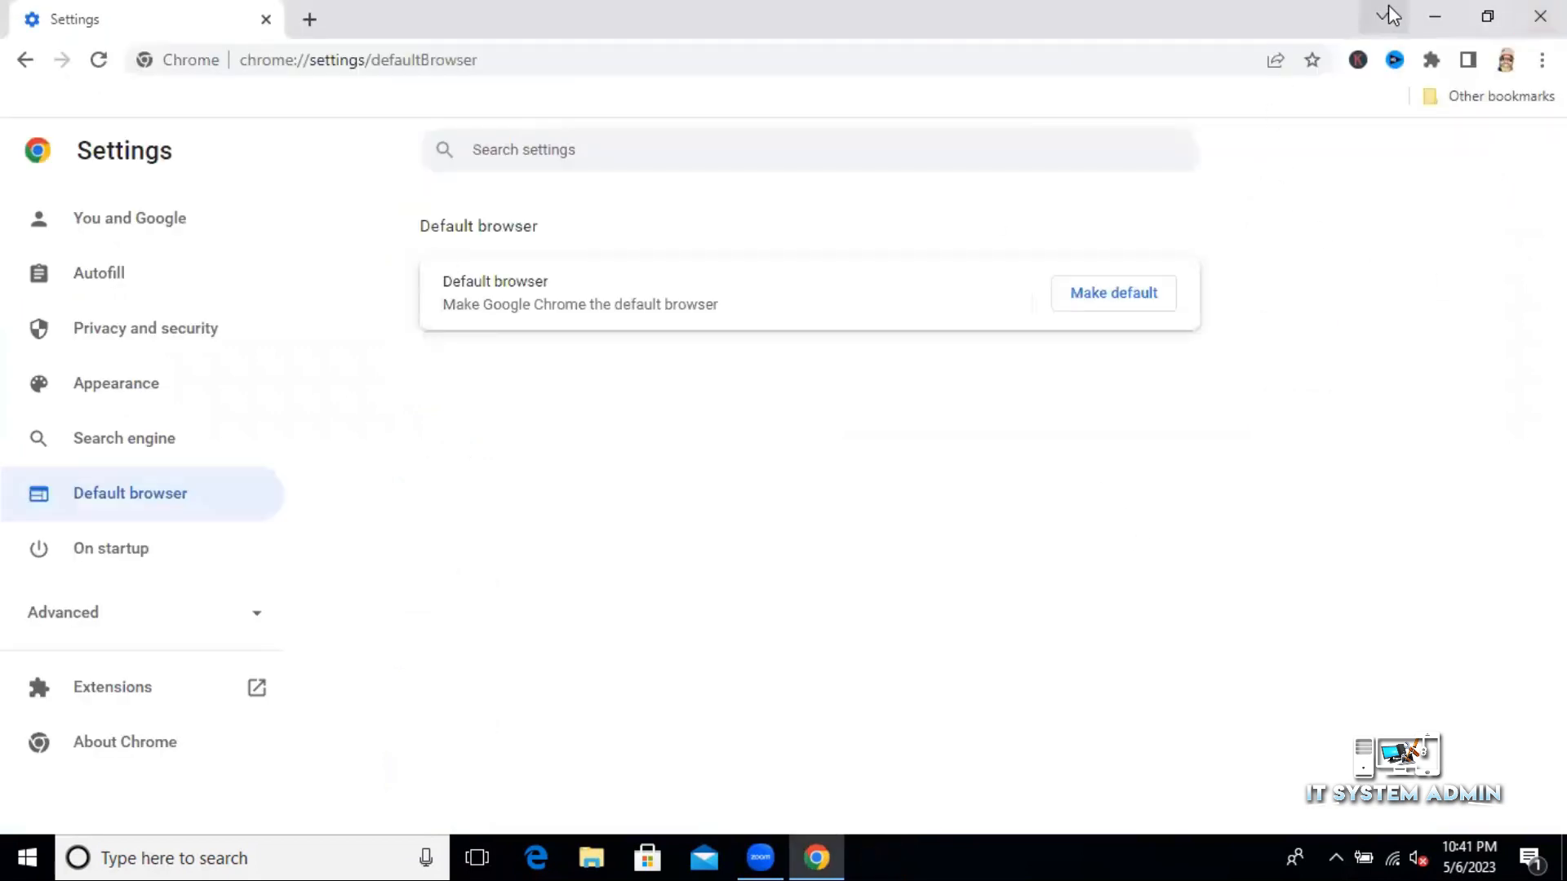
mouse_move(868, 23)
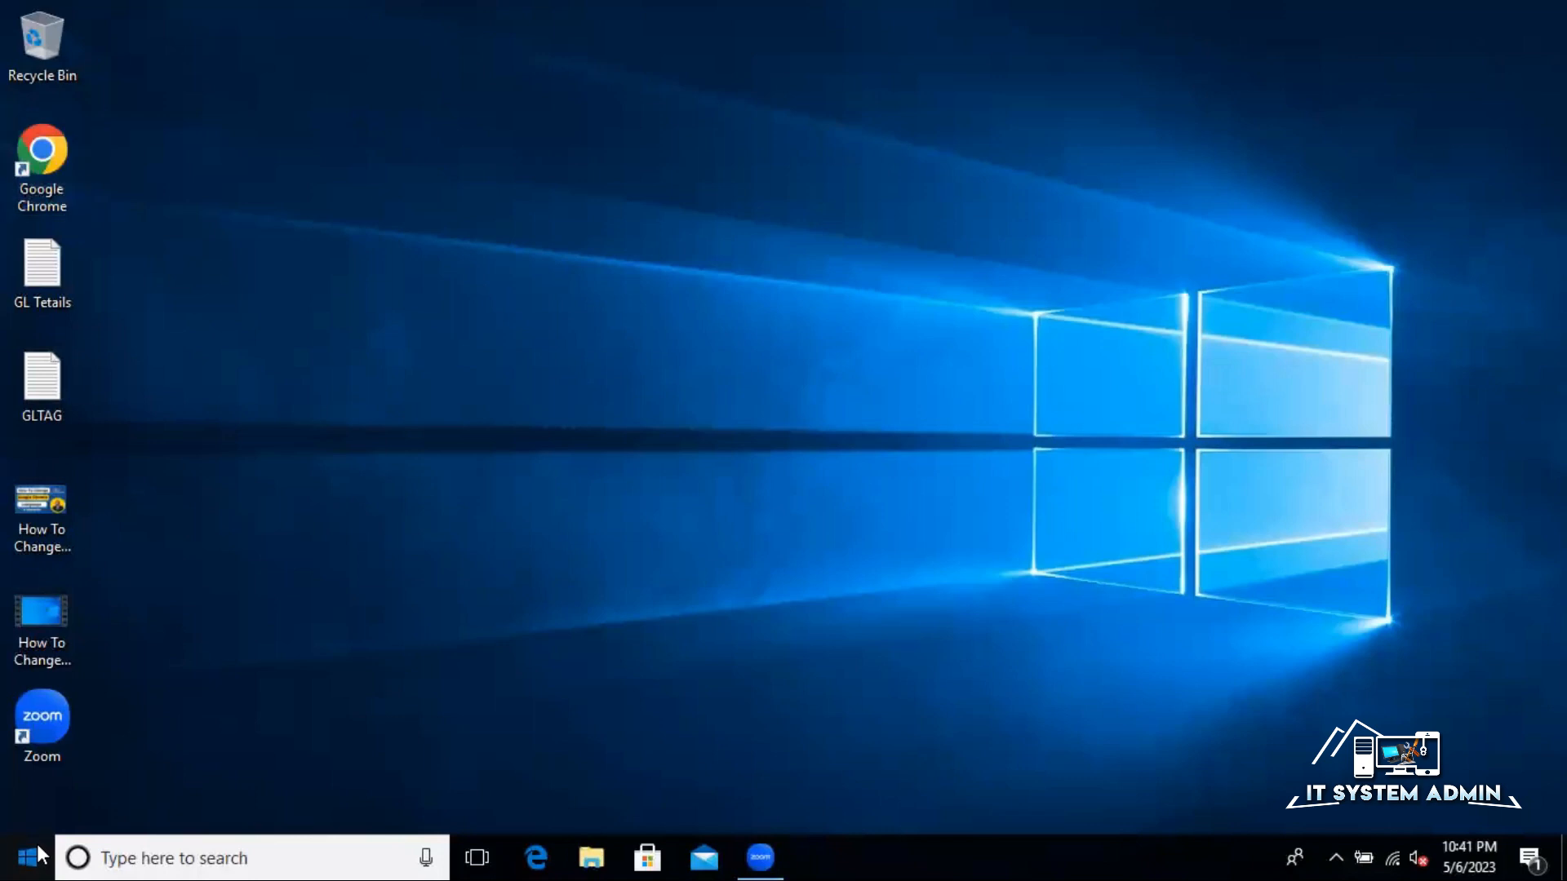
Start opening Windows Settings from the Start button.
left_click(18, 857)
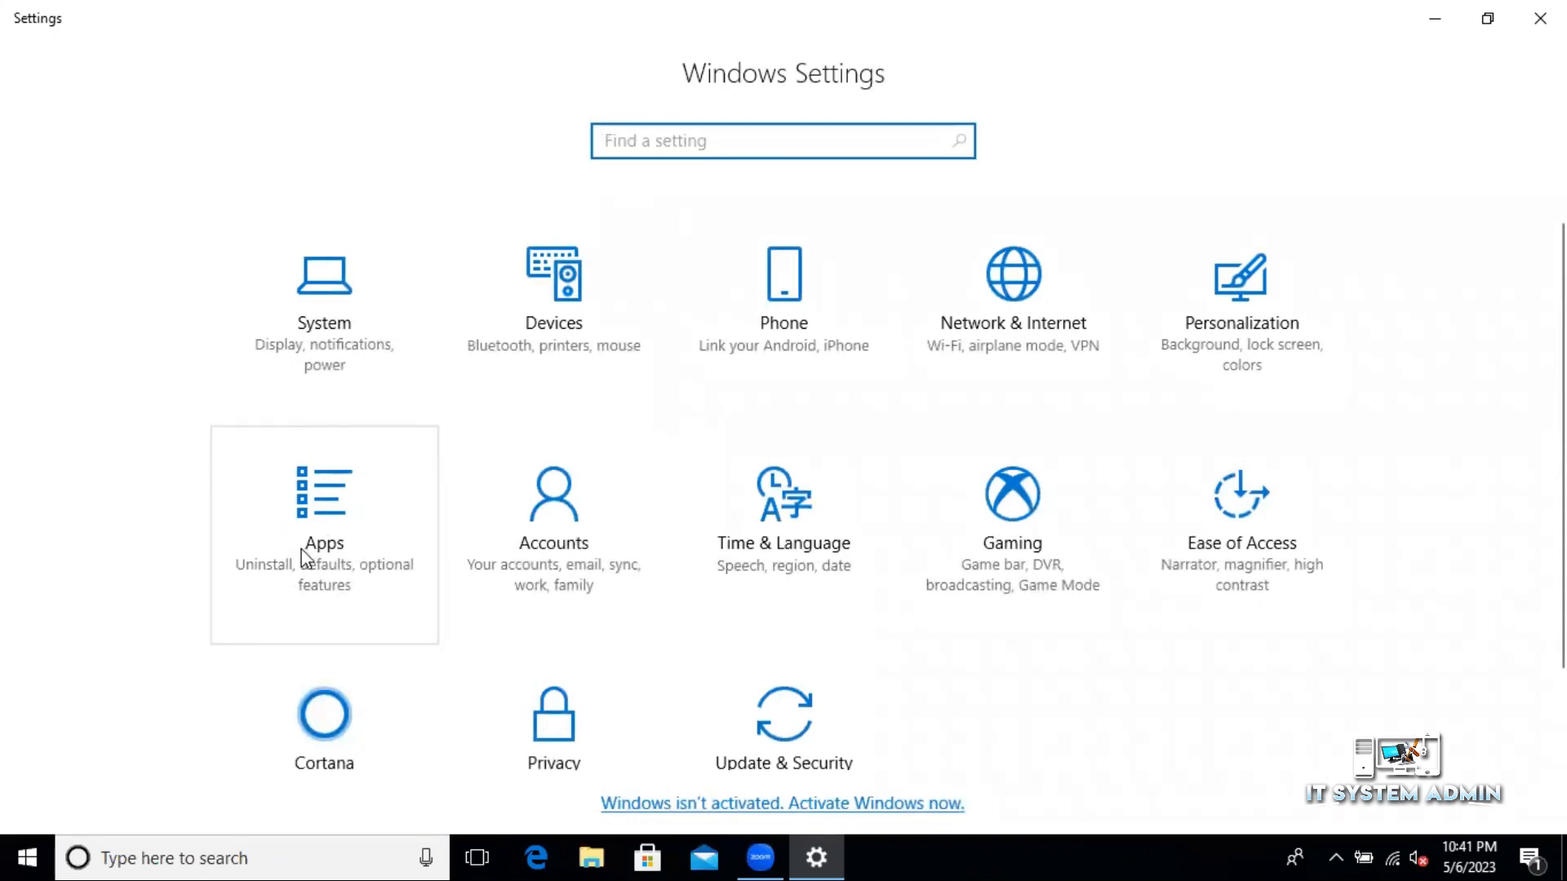
Go to Apps, then Default apps, in Windows Settings.
left_click(323, 520)
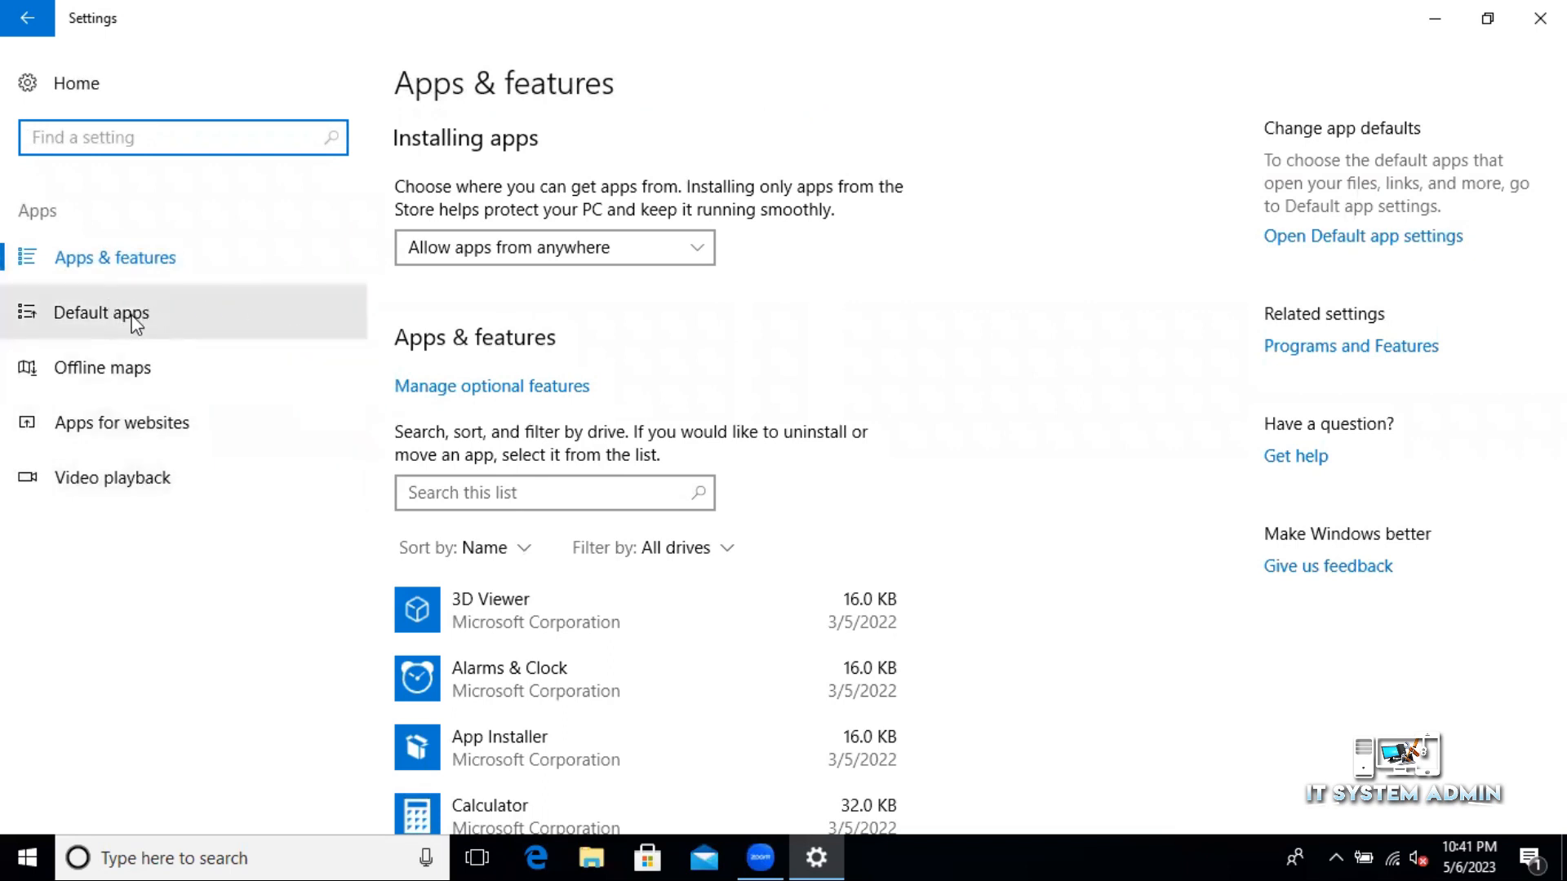
left_click(100, 312)
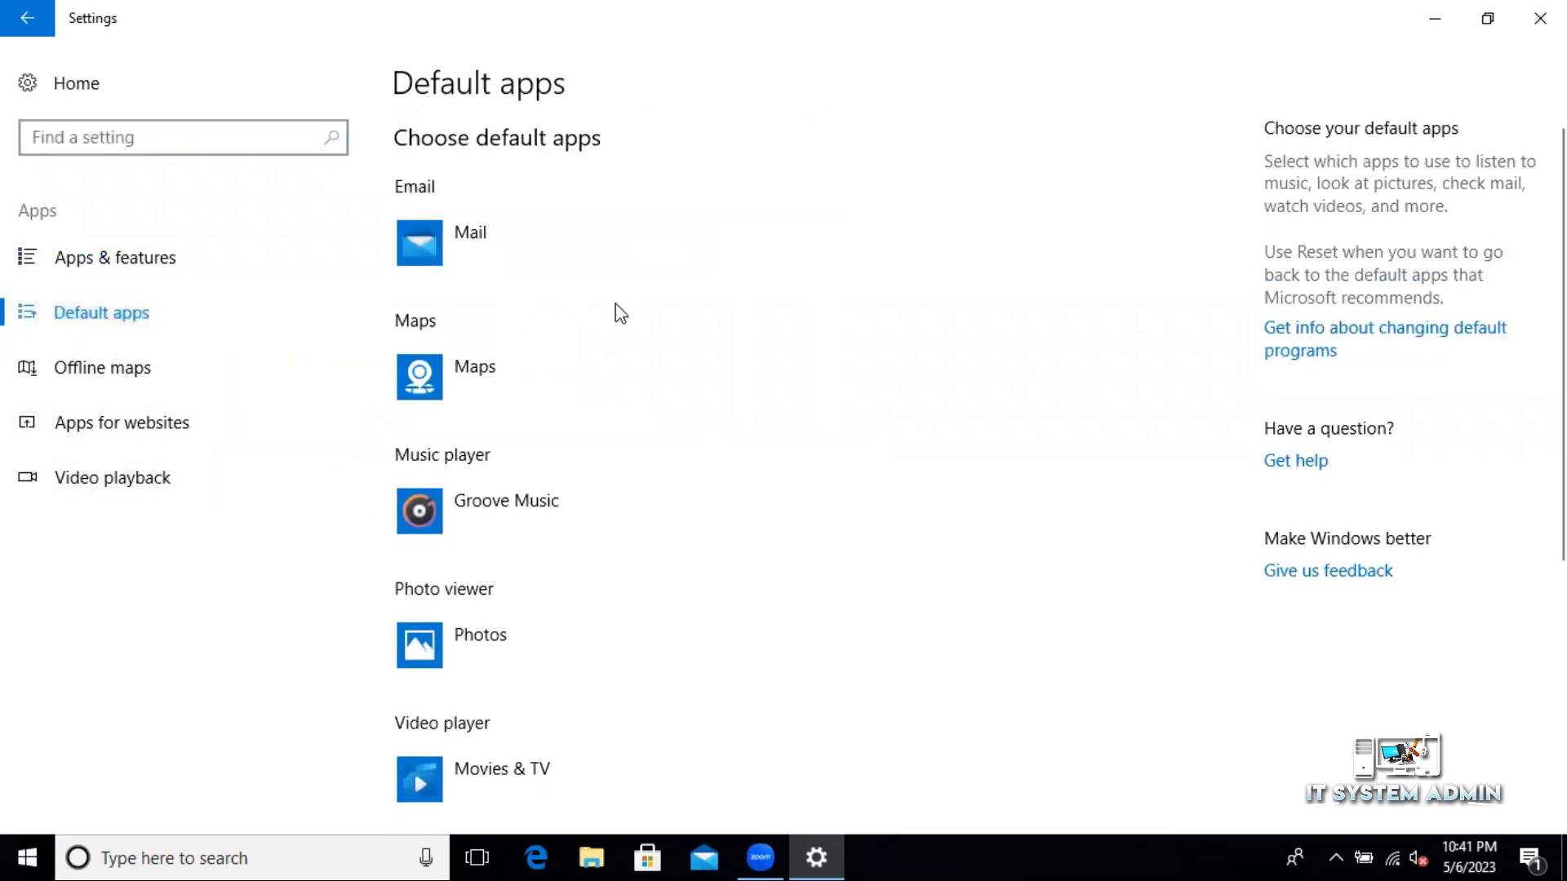
Change the Web browser default from Microsoft Edge to Google Chrome.
scroll("down", 3)
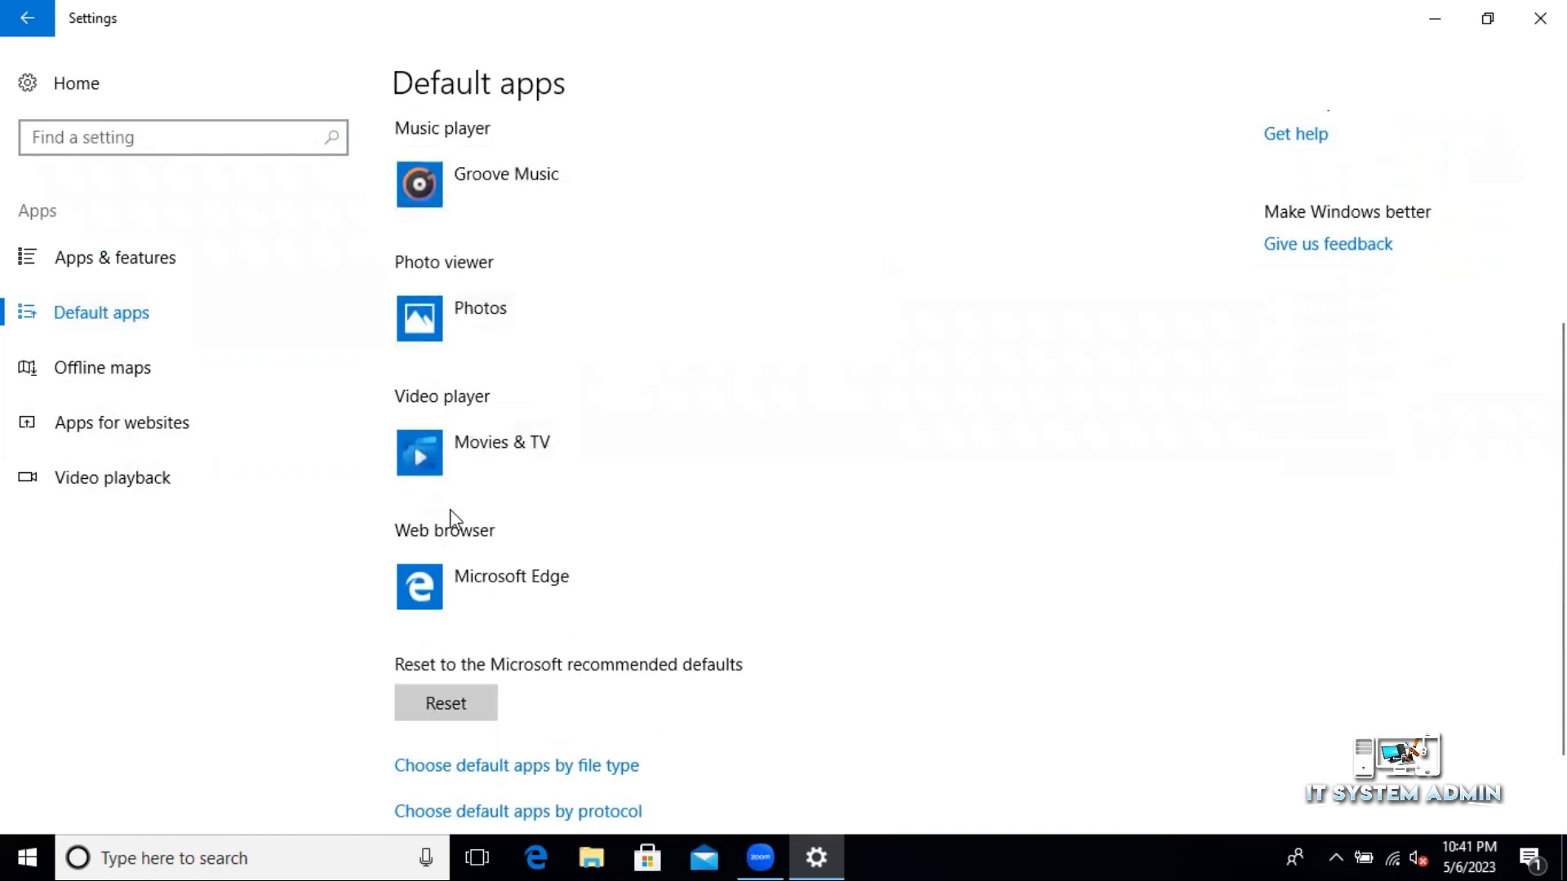
mouse_move(589, 580)
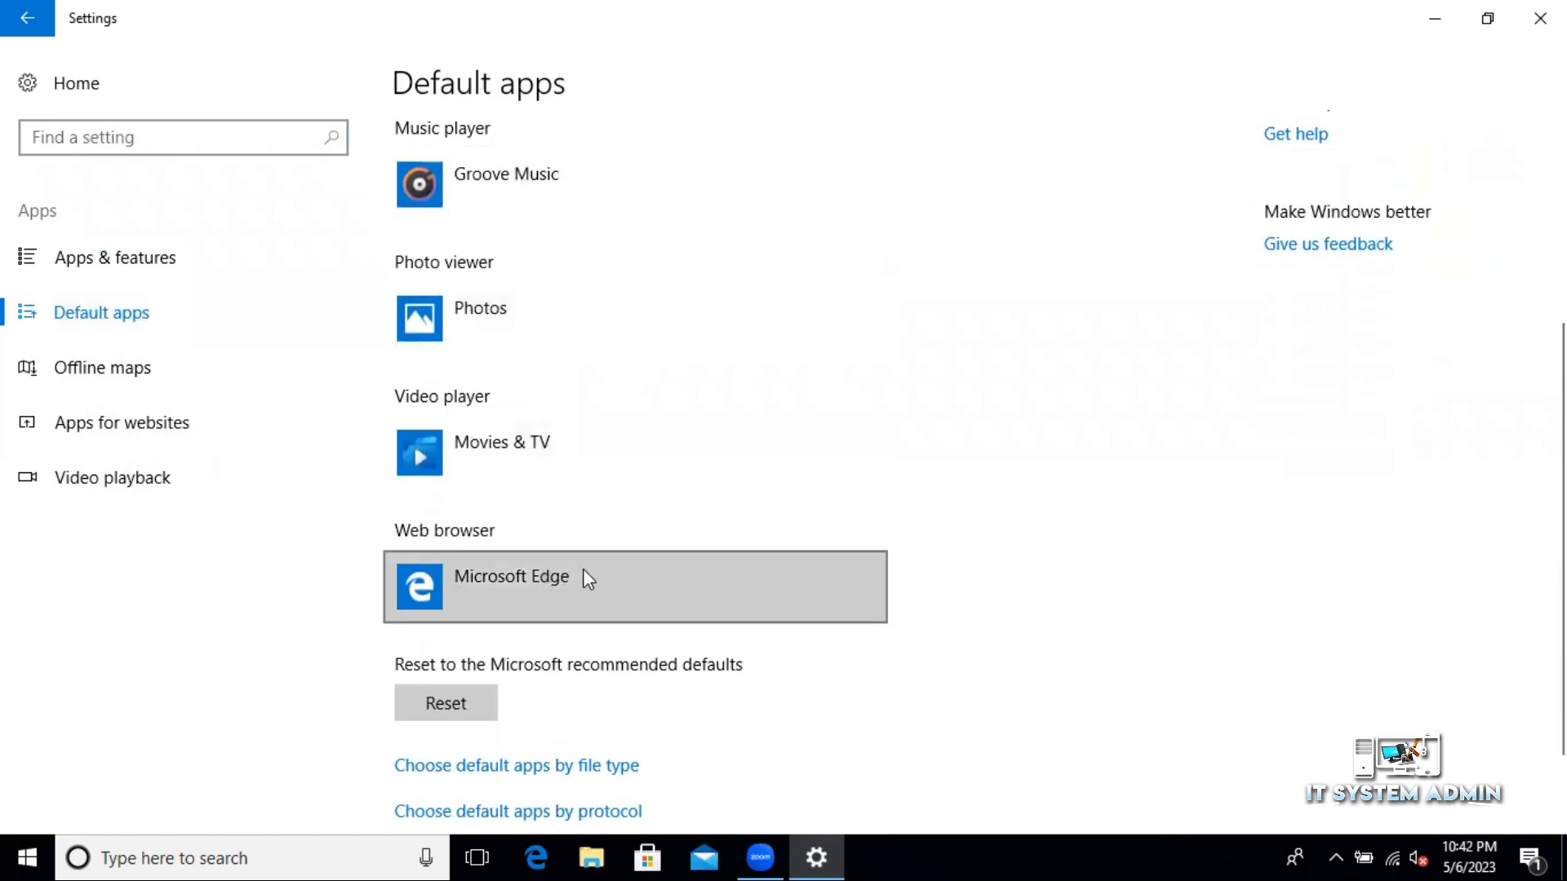
mouse_move(600, 580)
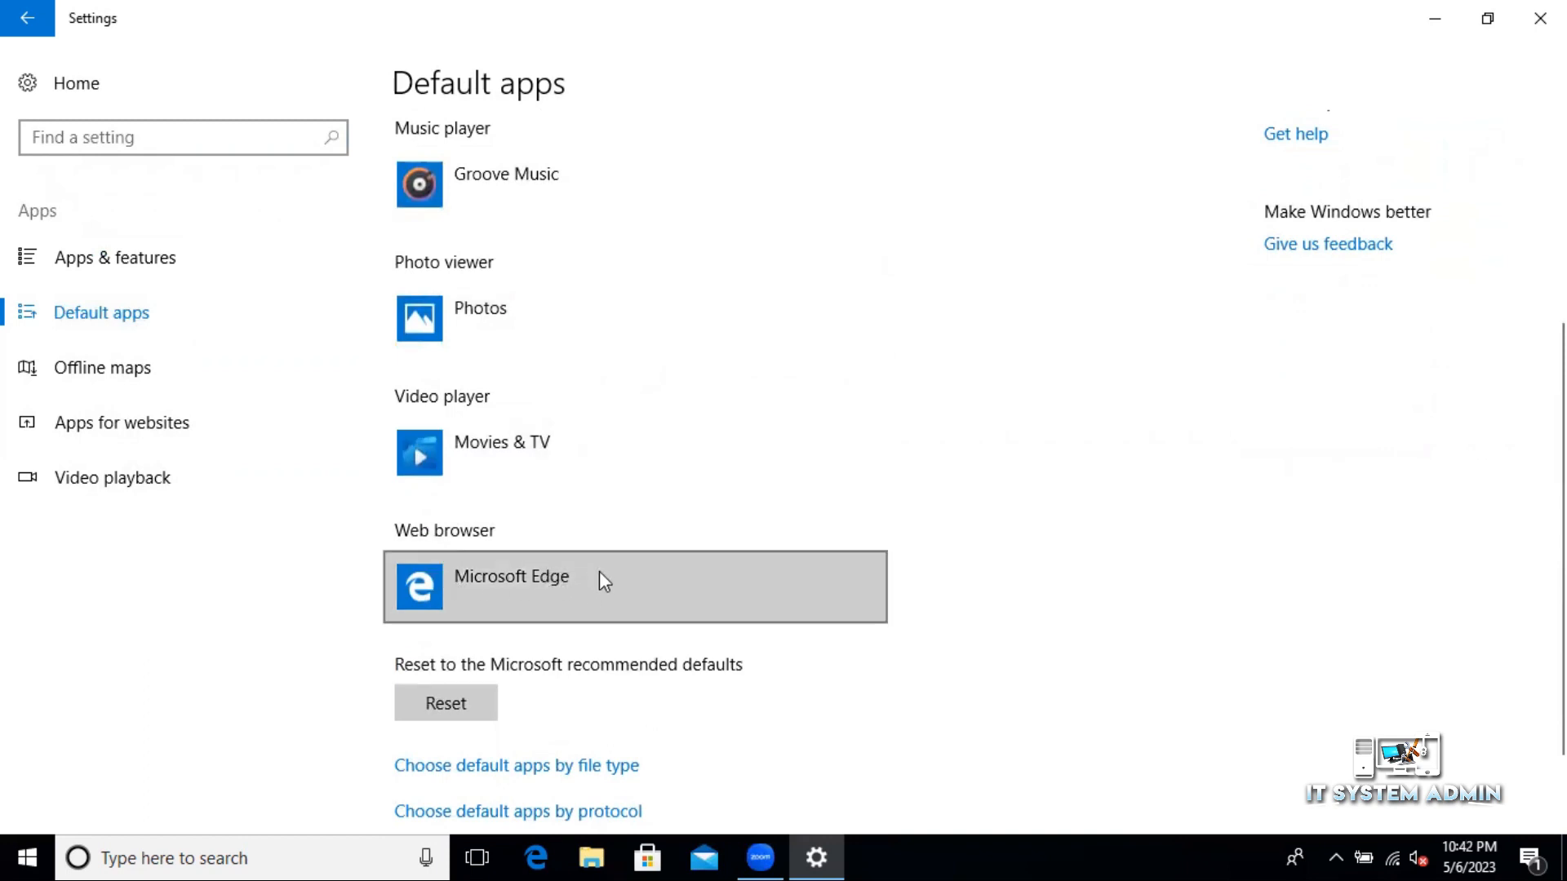
left_click(510, 587)
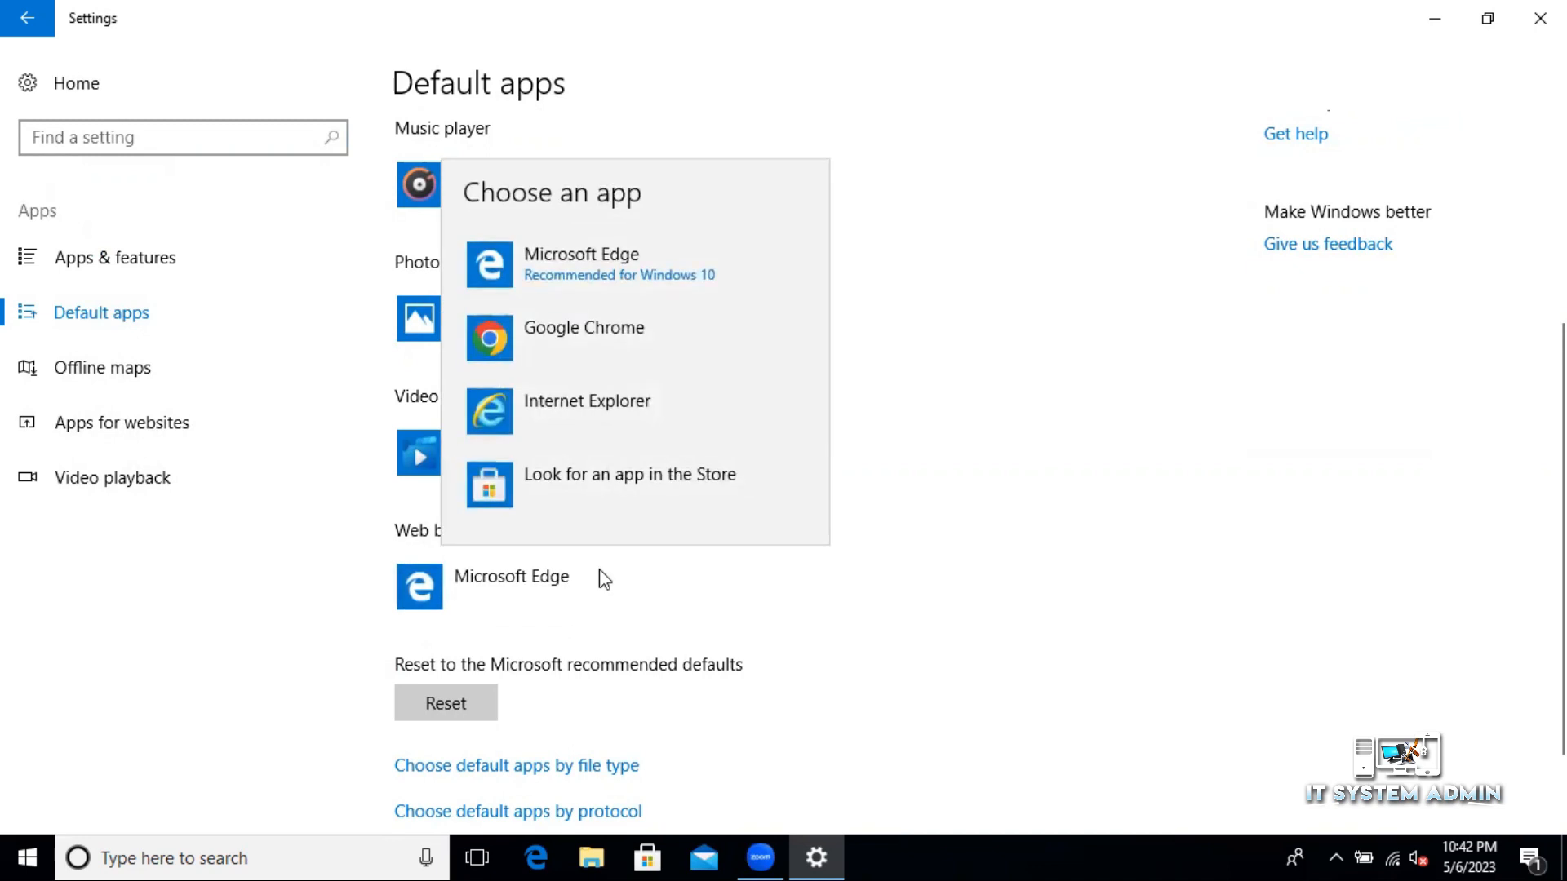
mouse_move(583, 338)
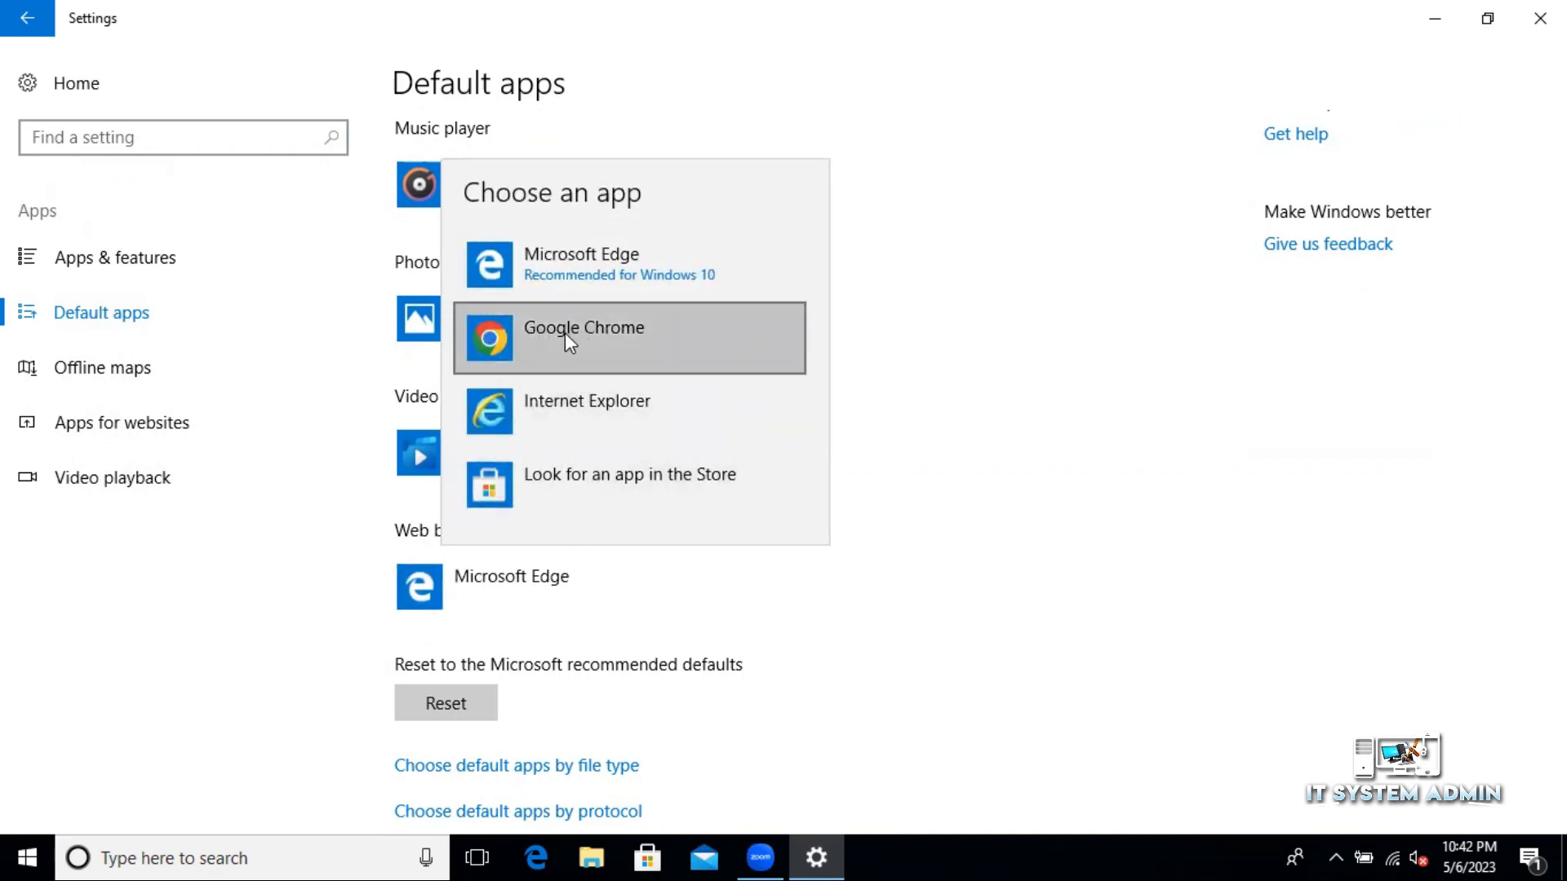
left_click(582, 338)
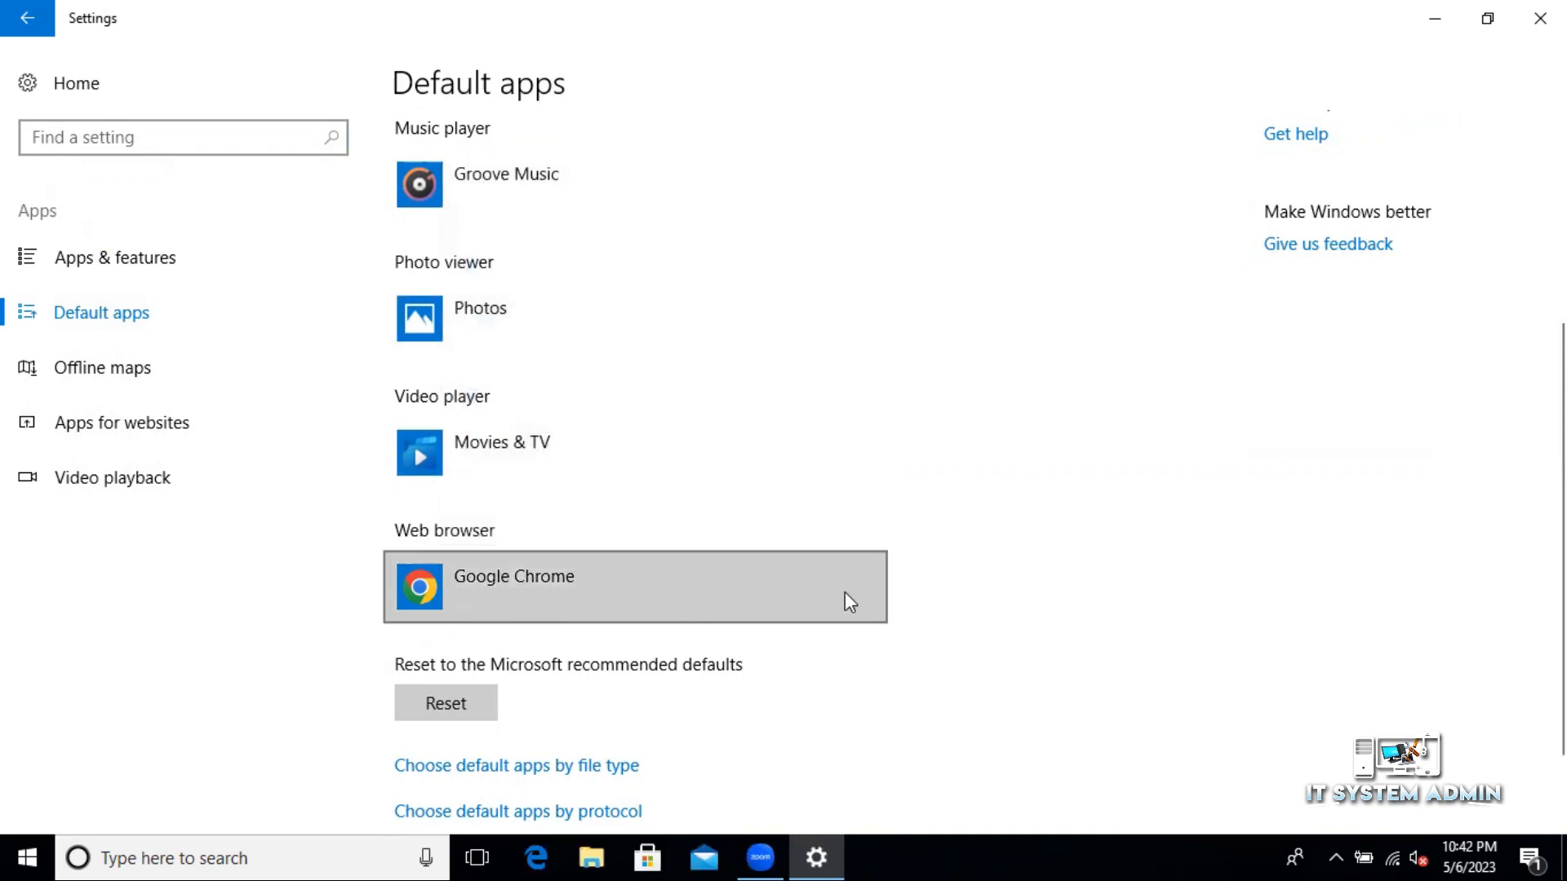
mouse_move(983, 618)
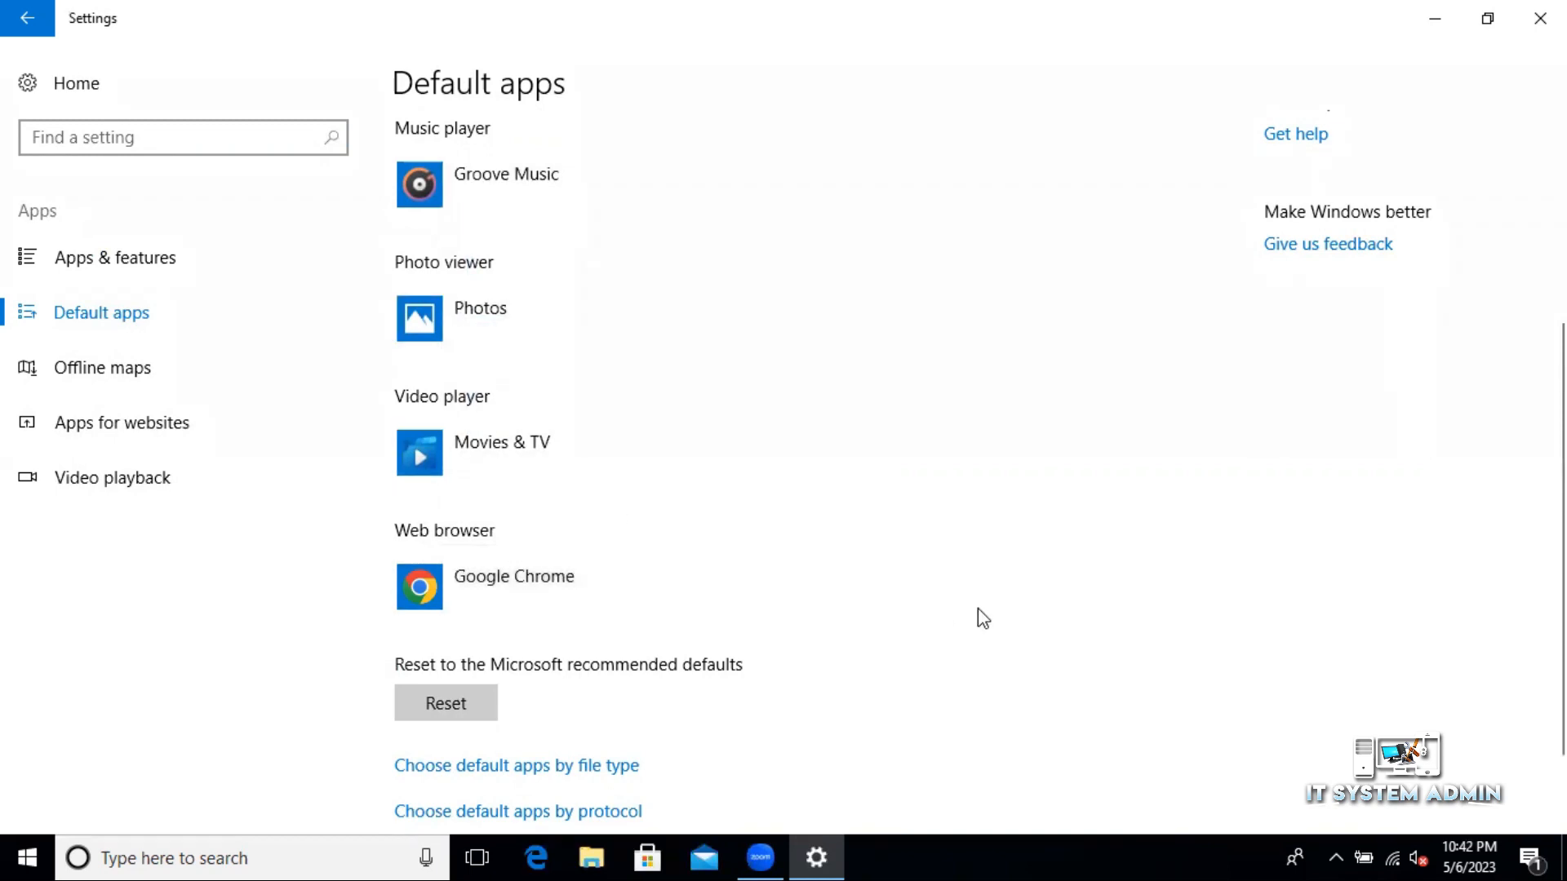
mouse_move(636, 587)
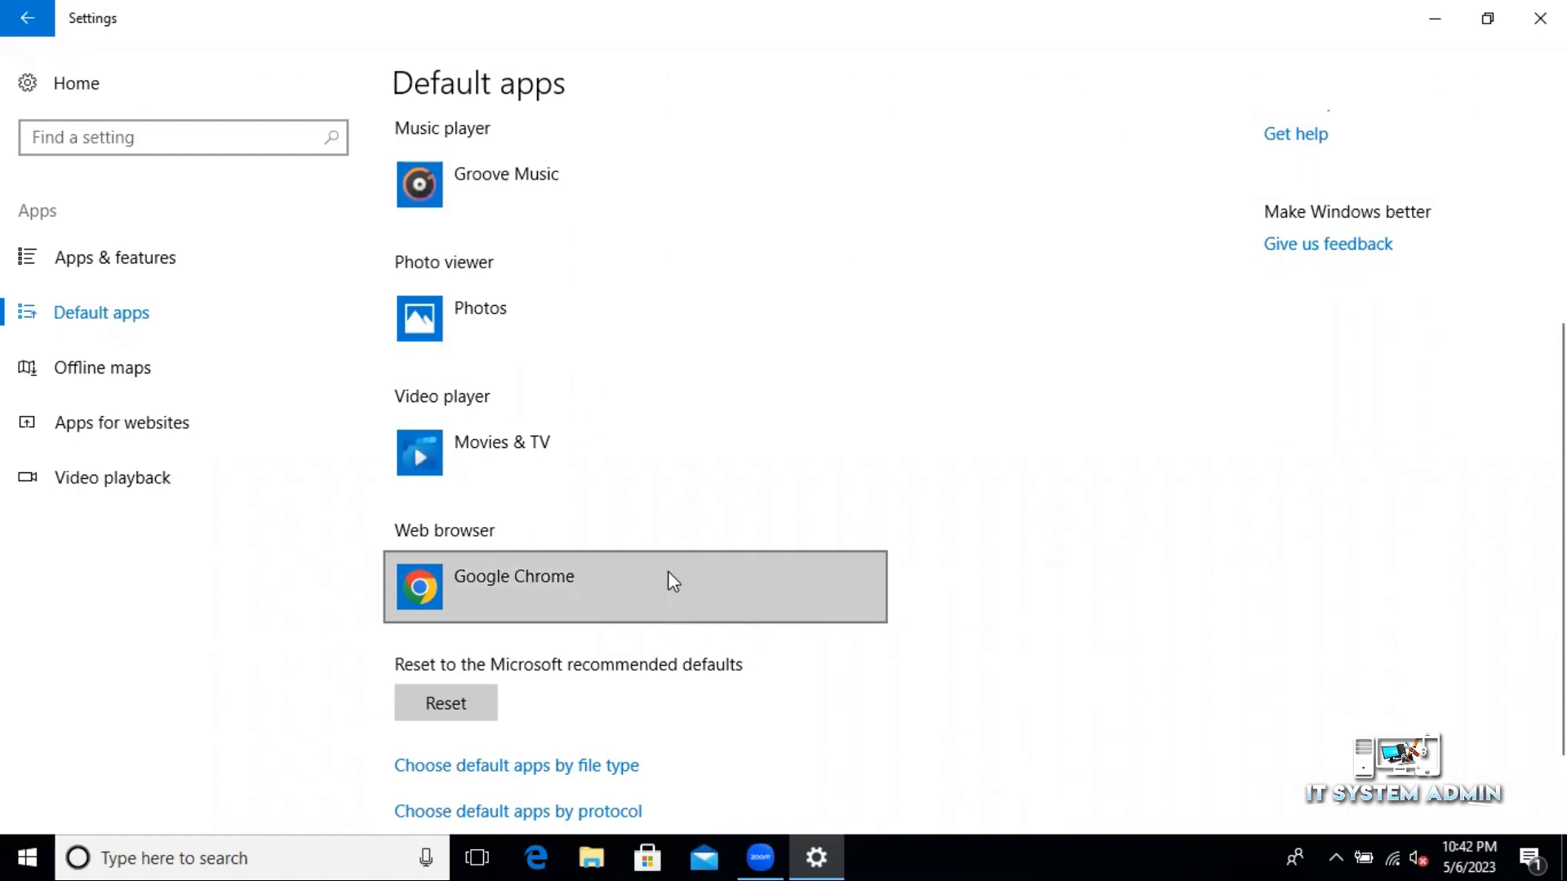
mouse_move(949, 521)
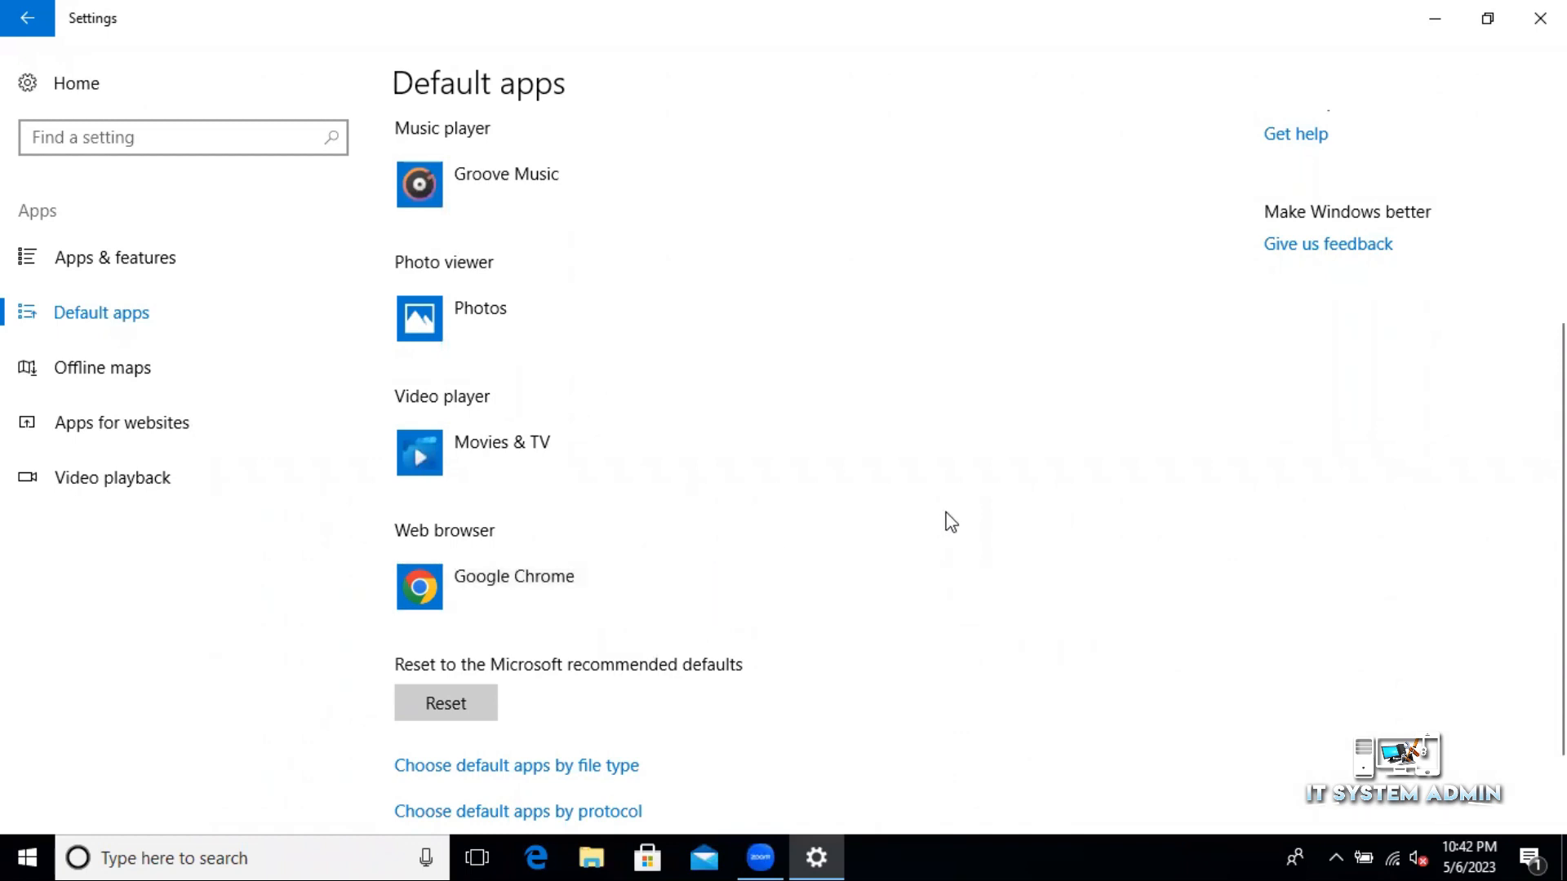